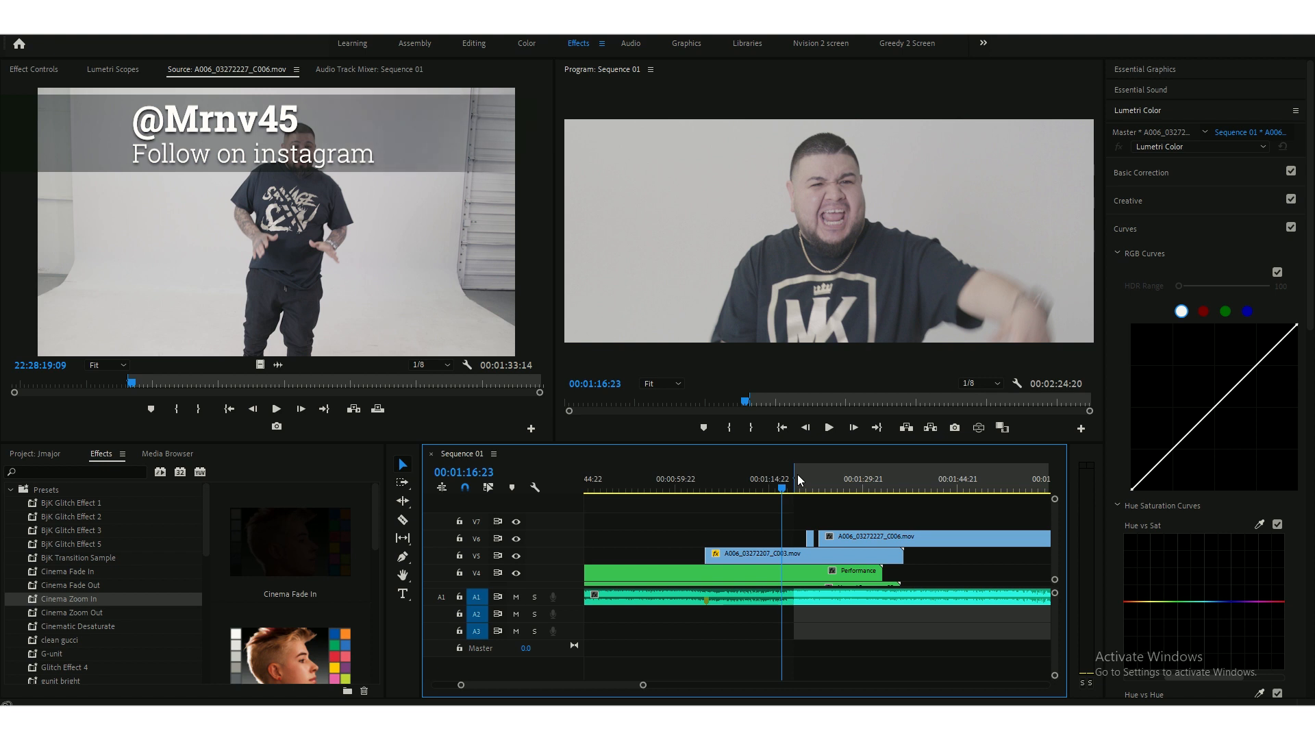
mouse_move(829, 482)
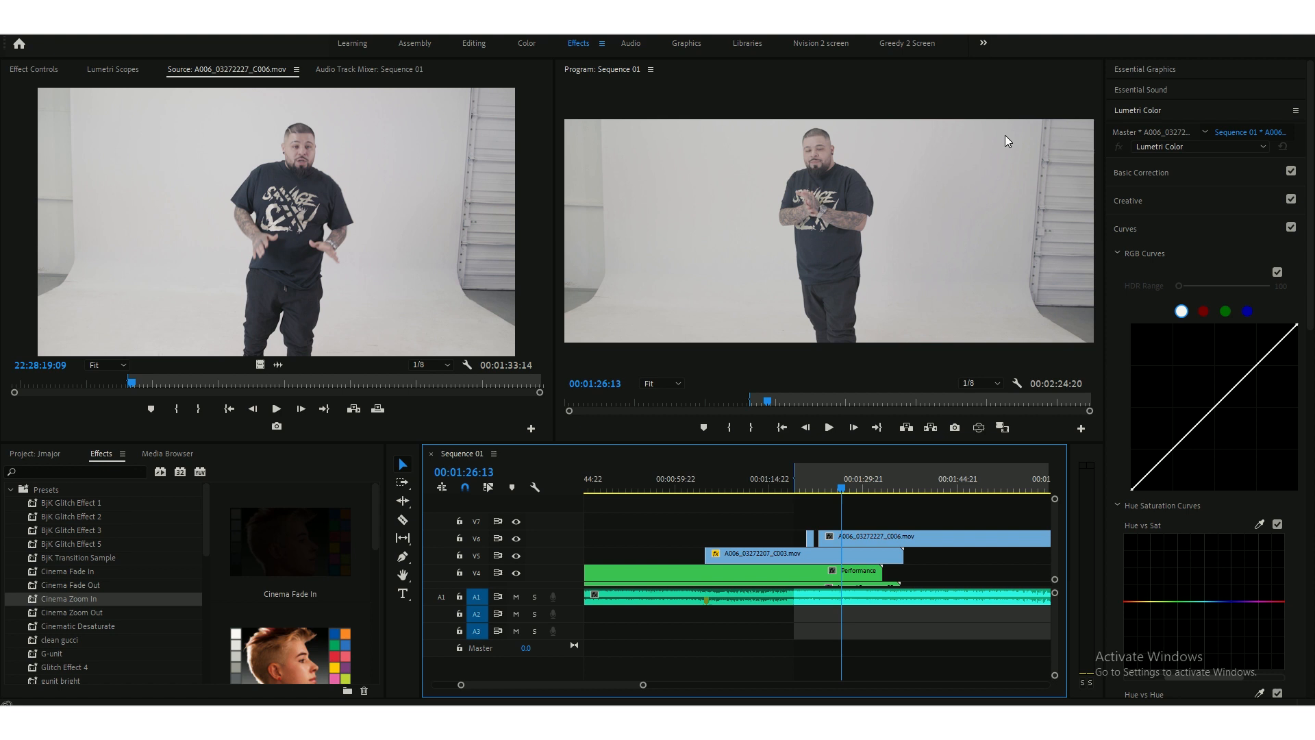
mouse_move(989, 317)
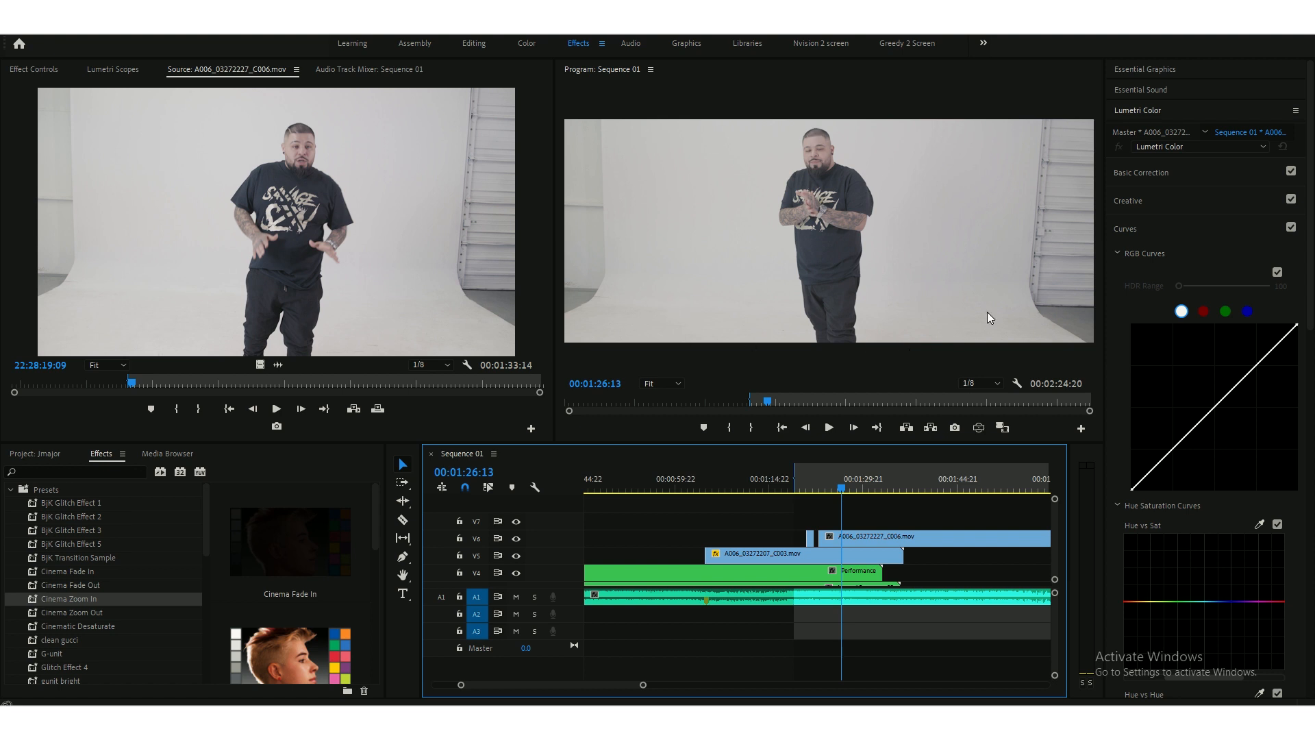
mouse_move(951, 145)
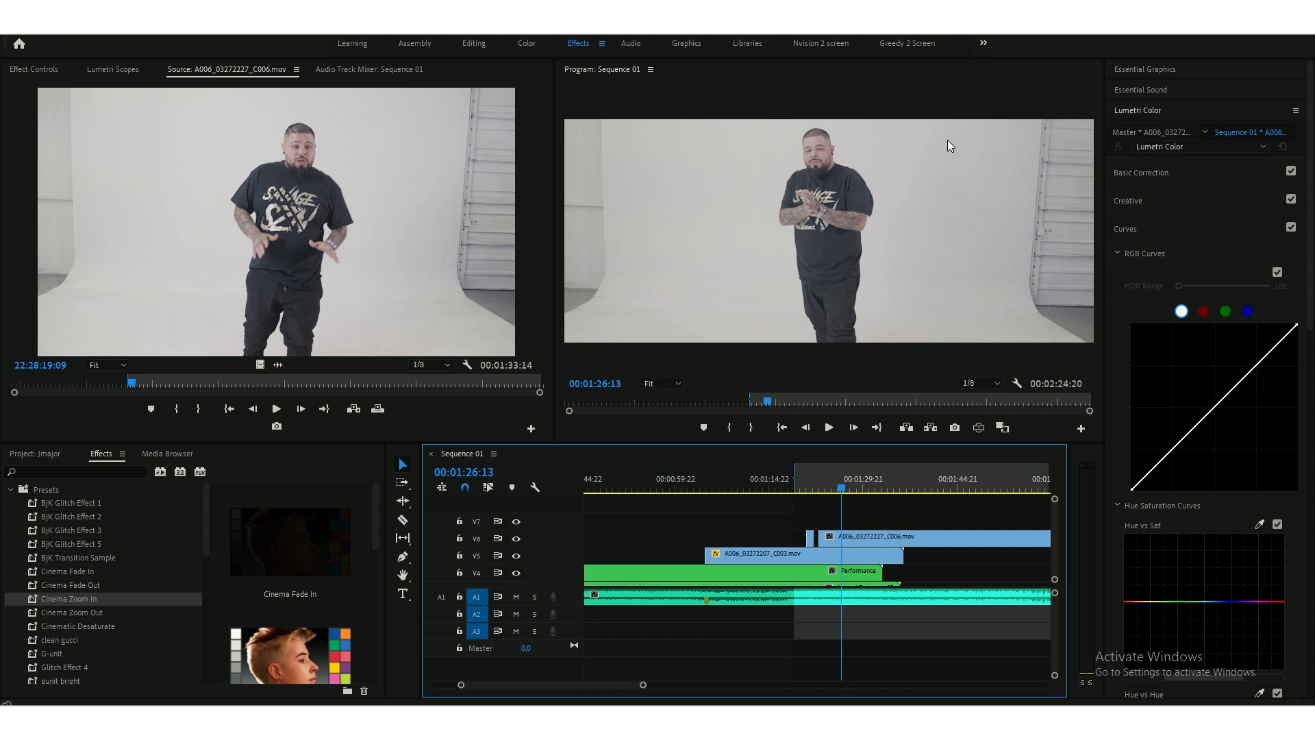
mouse_move(940, 195)
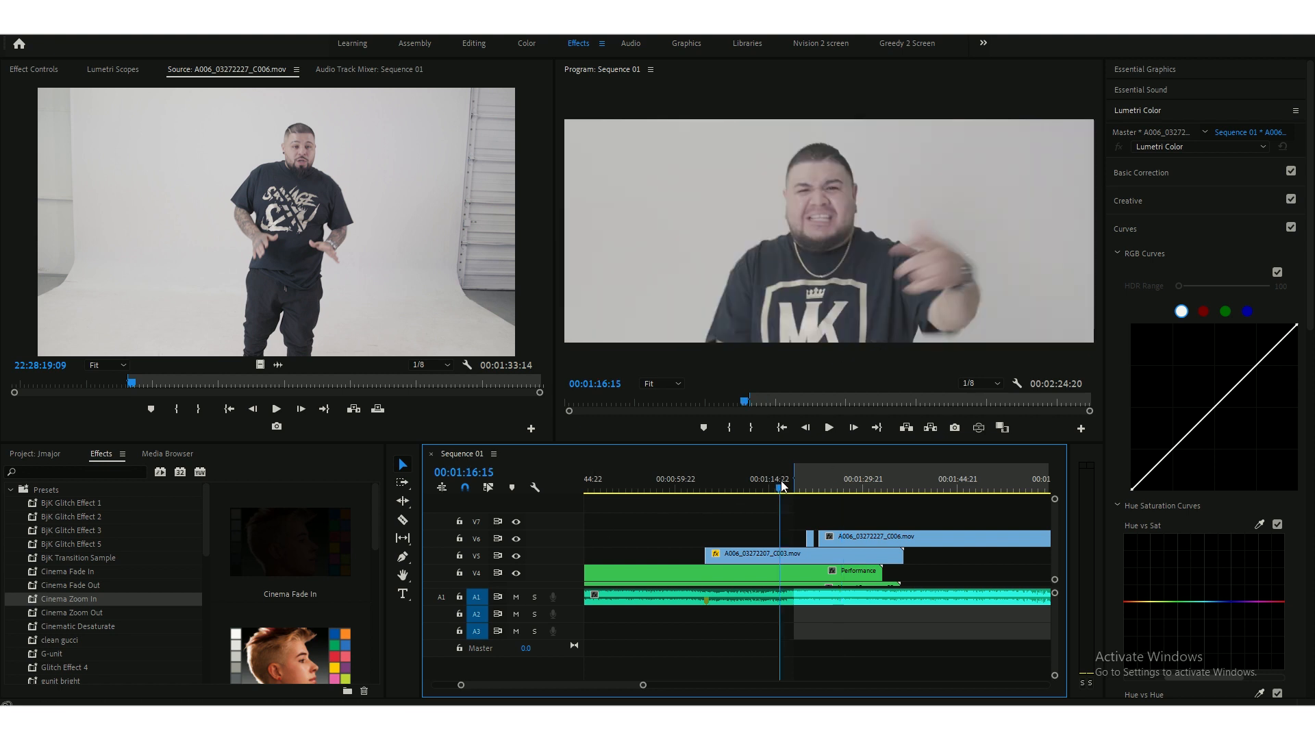
- Jump to the studio clip's start and select the top duplicate copy on V8
click(871, 485)
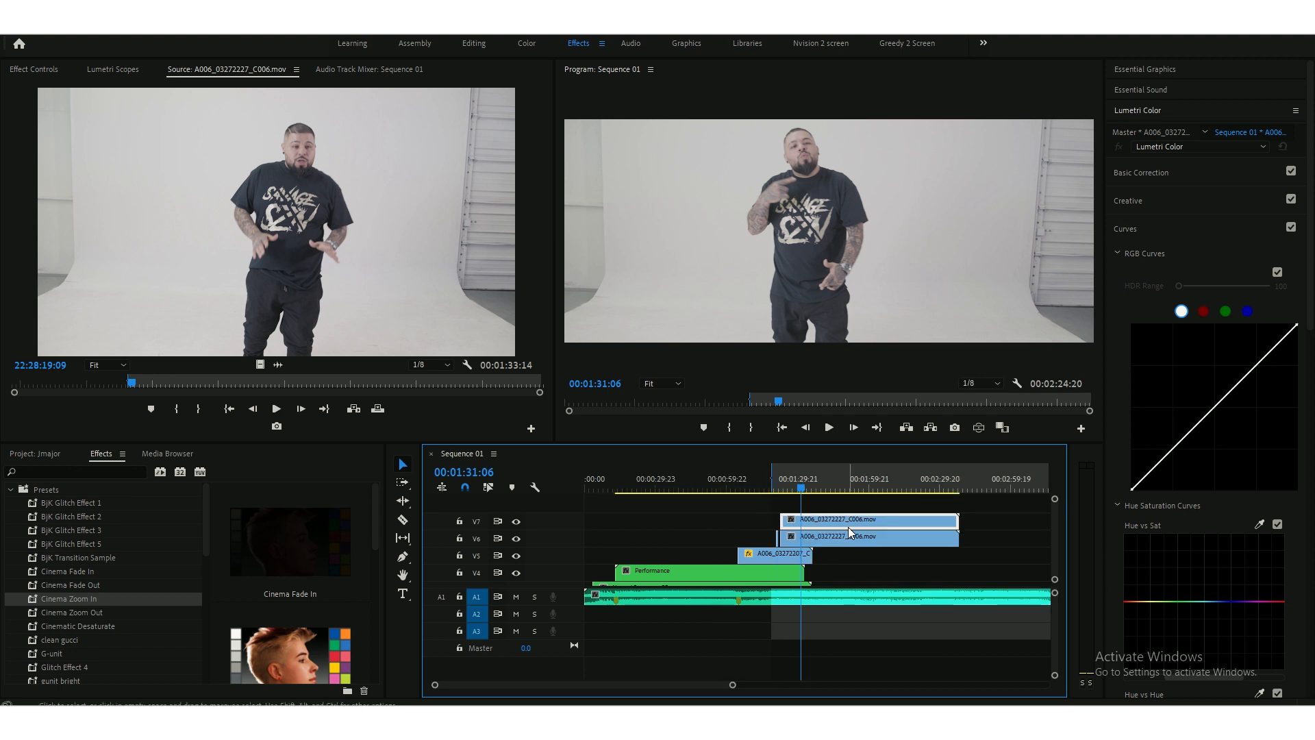
mouse_move(1056, 543)
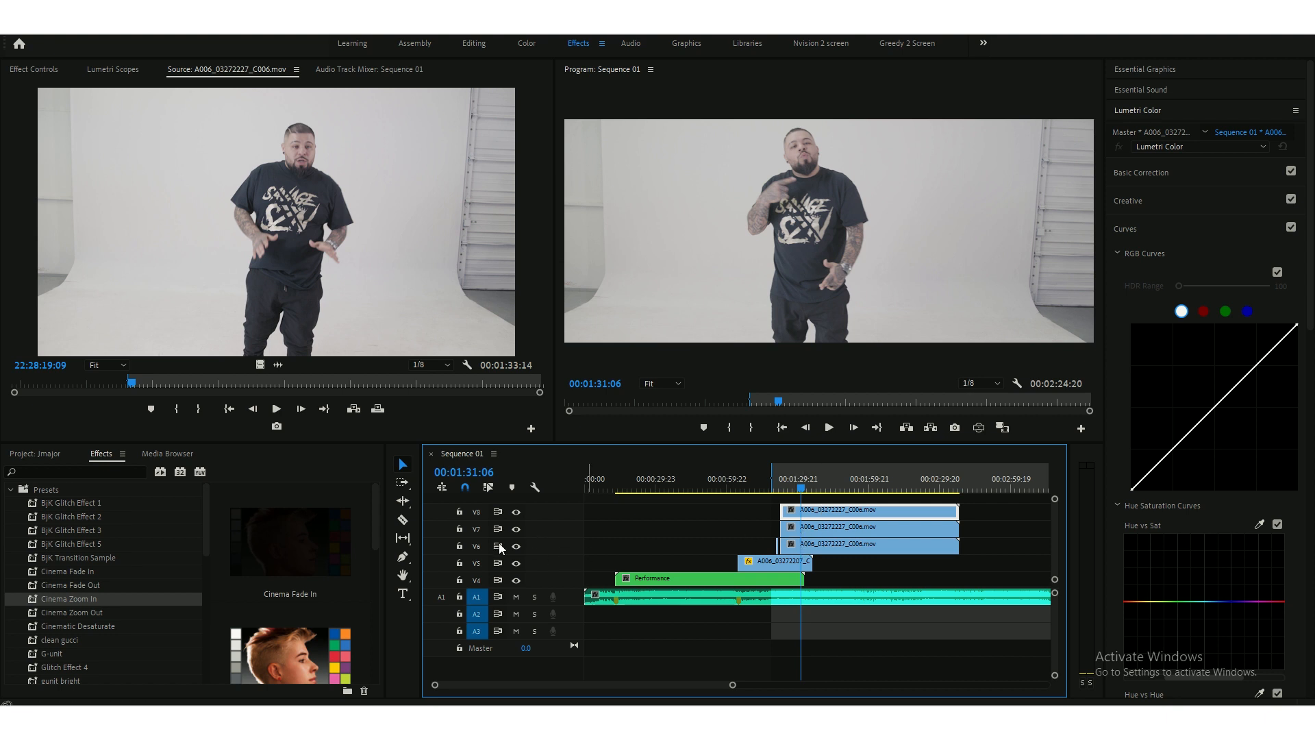
mouse_move(515, 528)
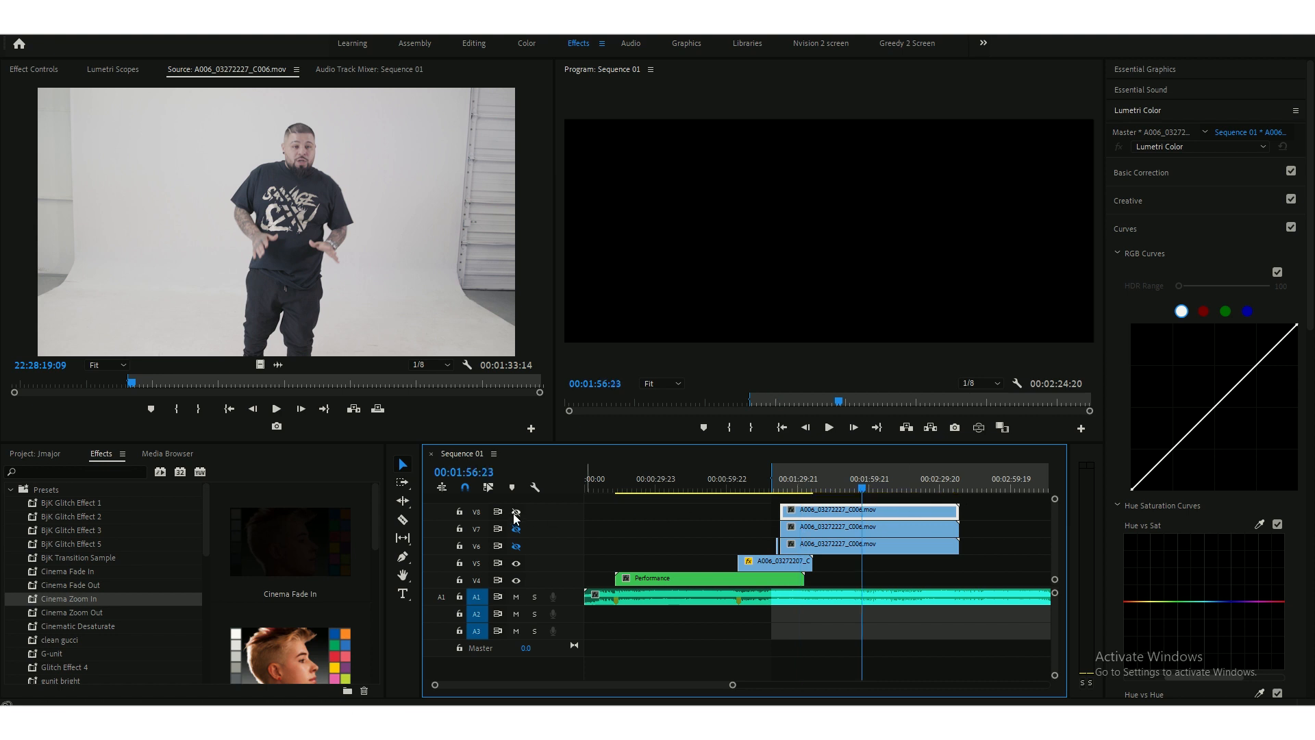
click(515, 510)
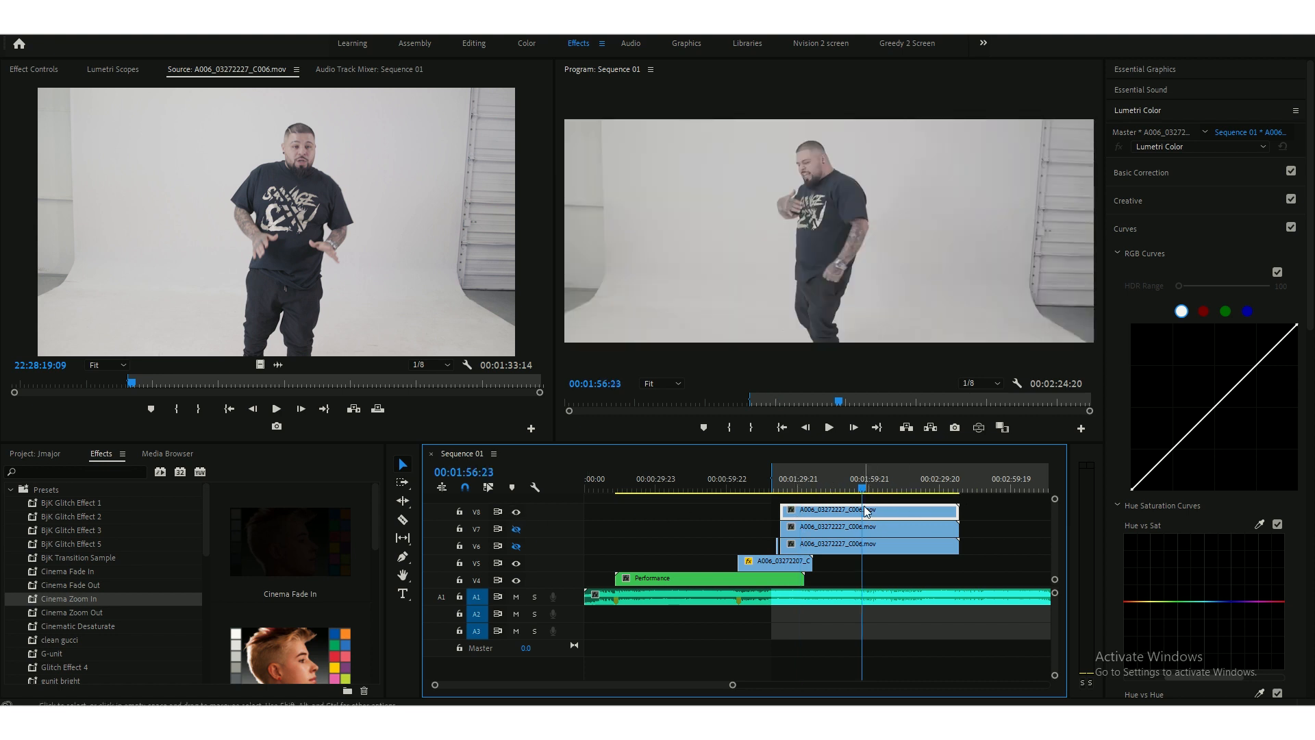
- Draw a four-point opacity mask around the performer and check it holds across the clip
click(33, 68)
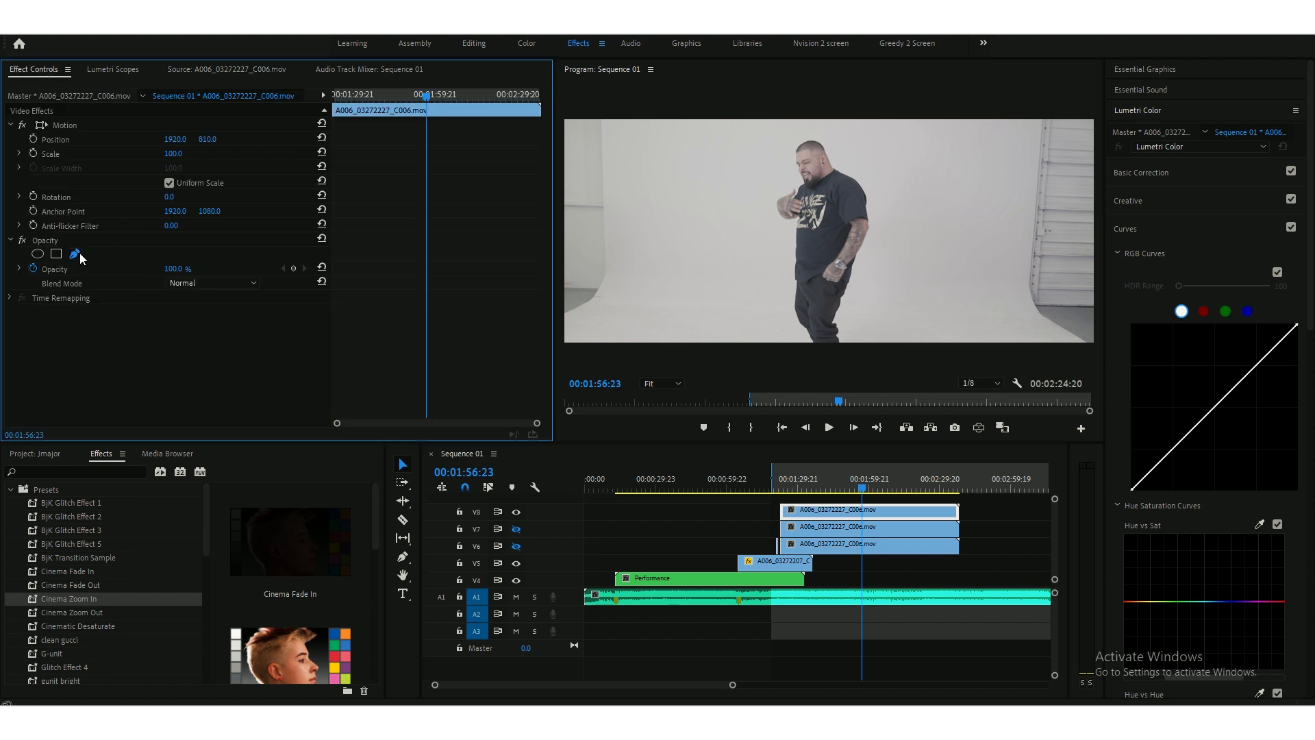
click(74, 253)
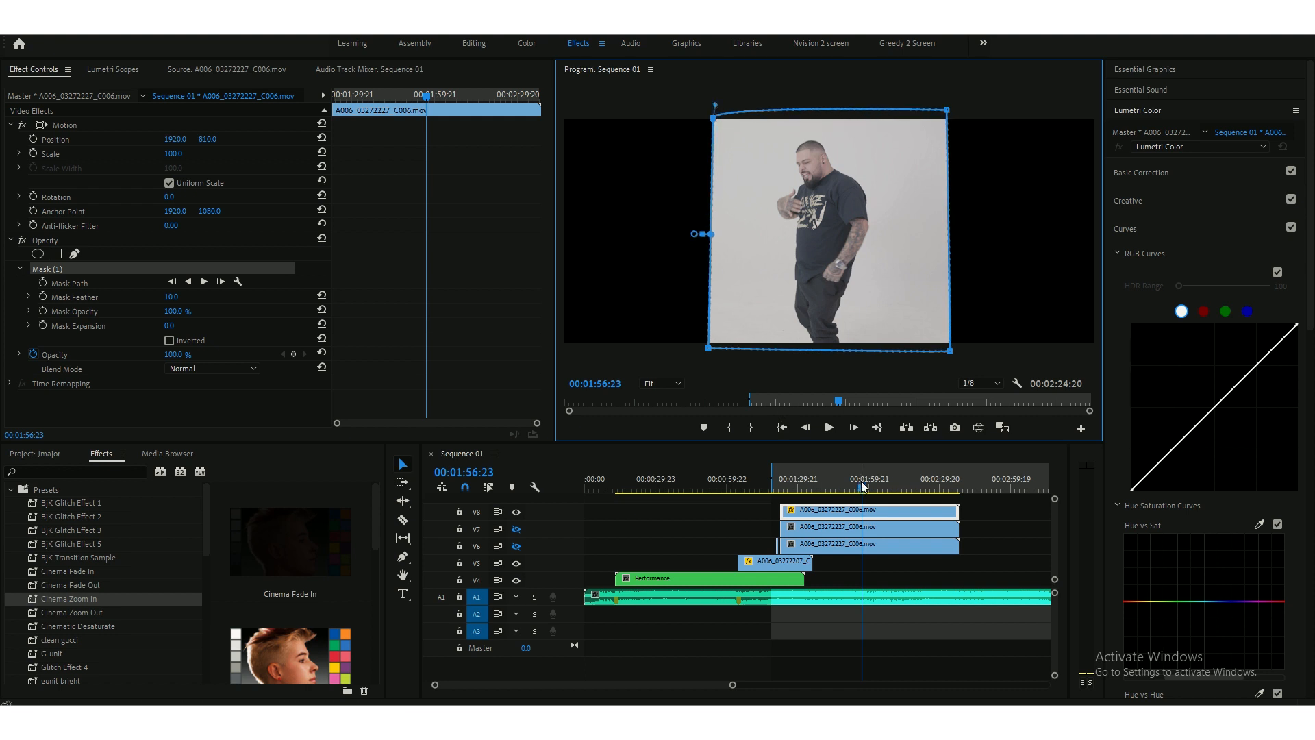
click(849, 487)
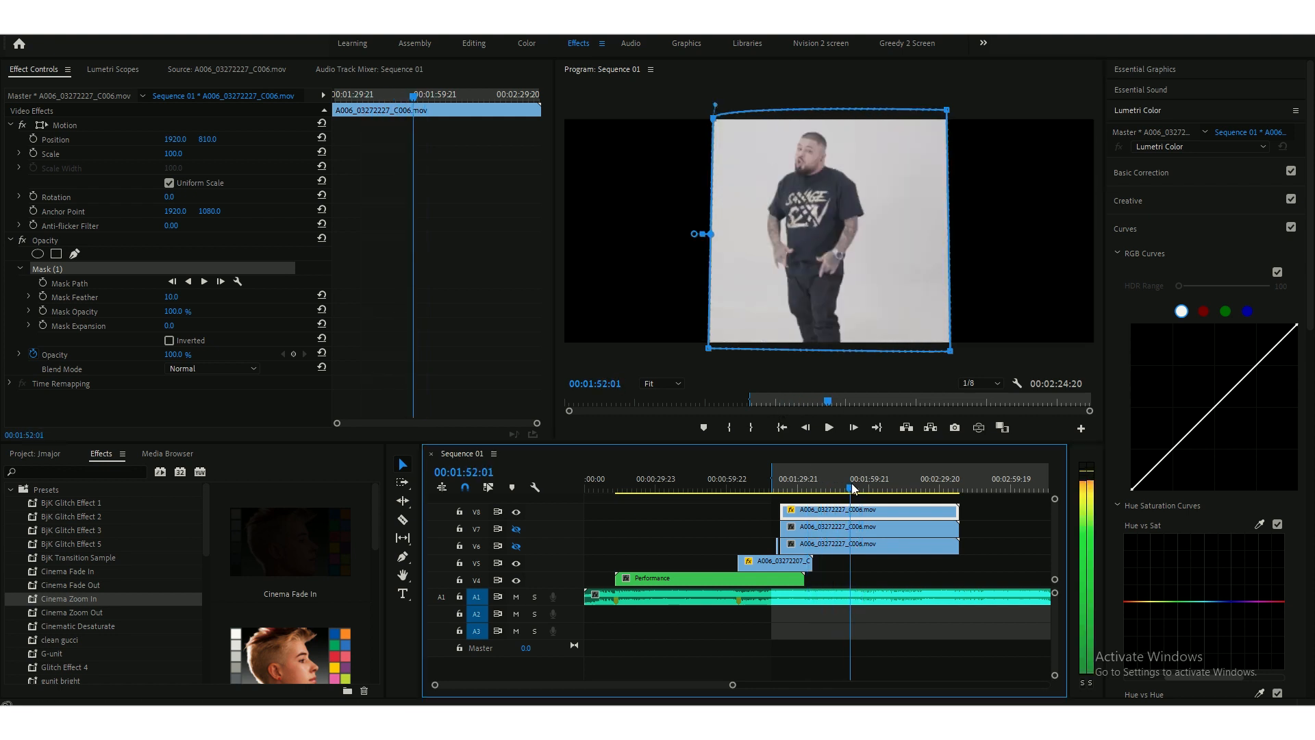
click(839, 488)
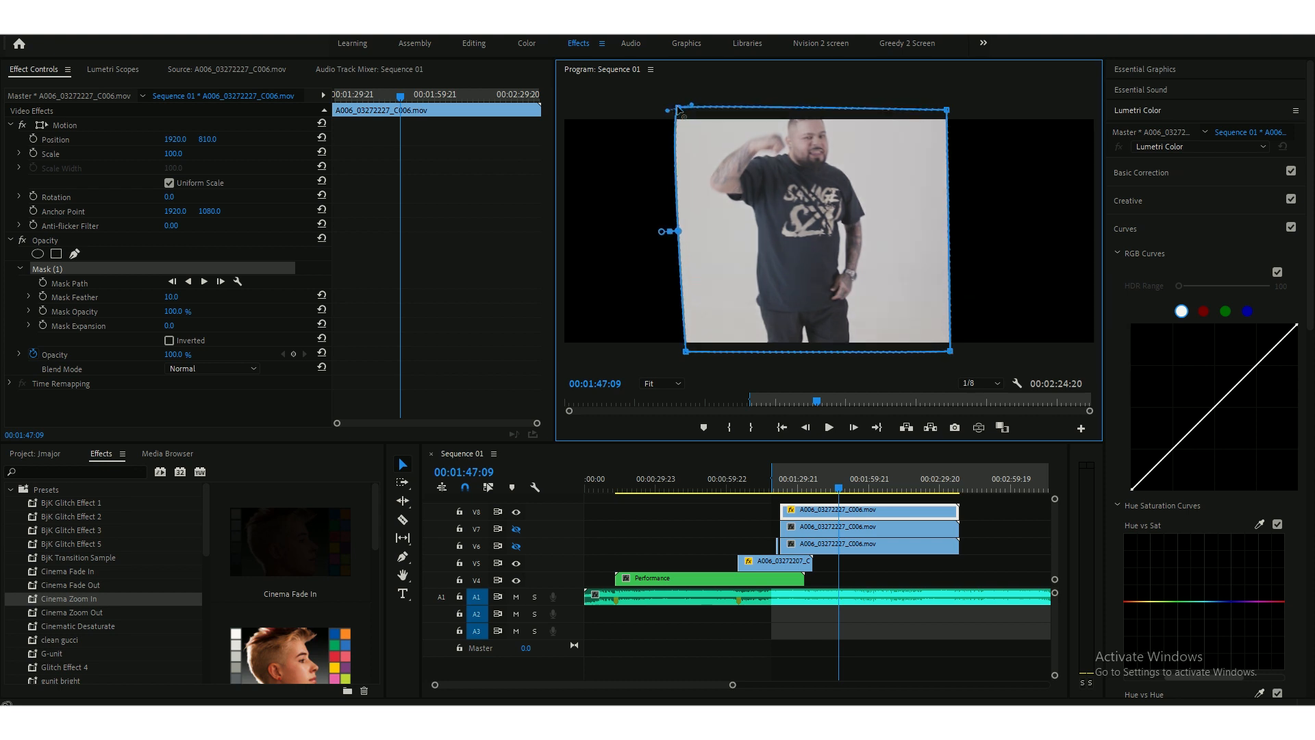
click(868, 488)
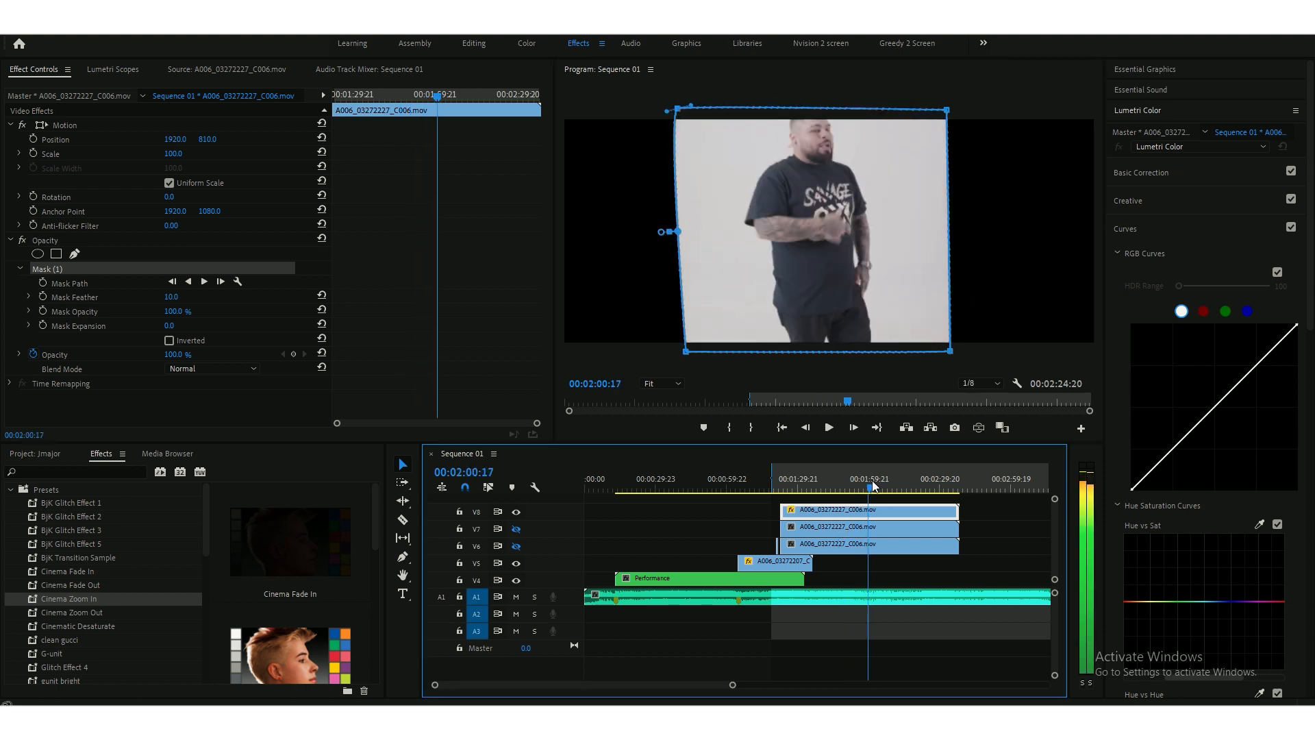
click(852, 486)
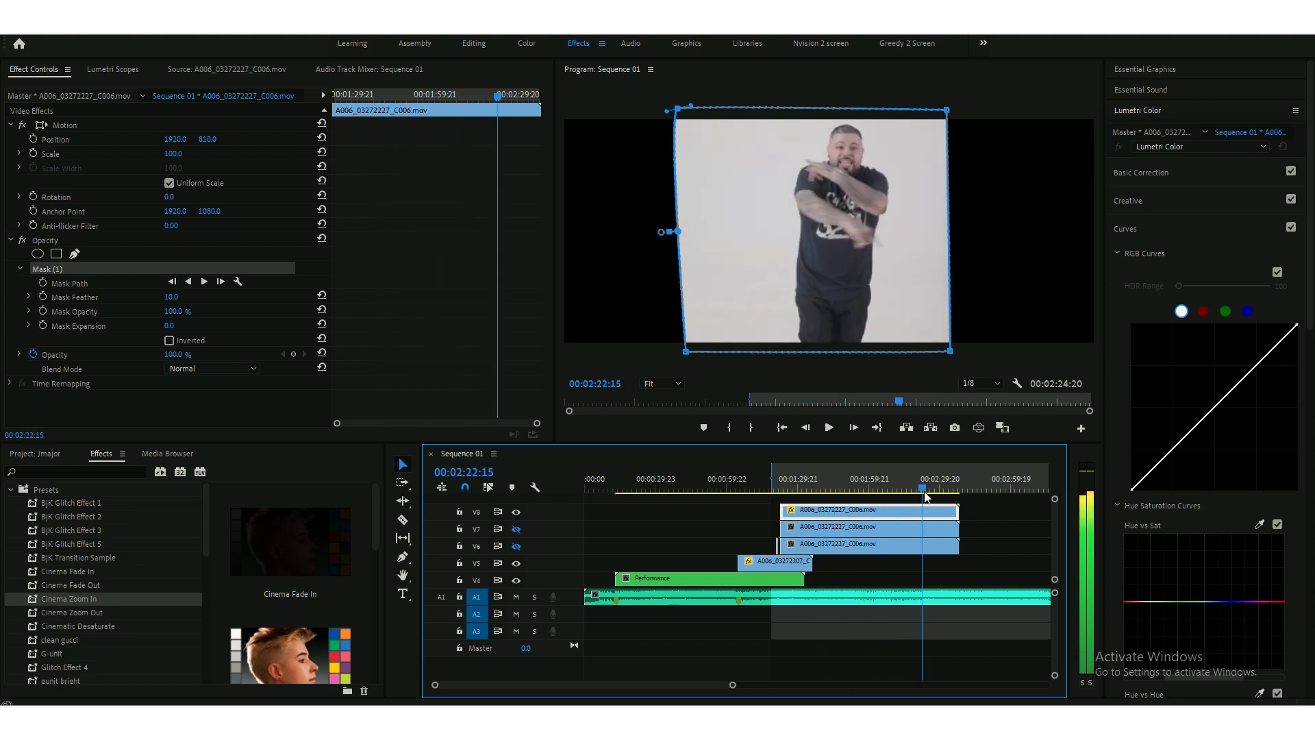
click(854, 492)
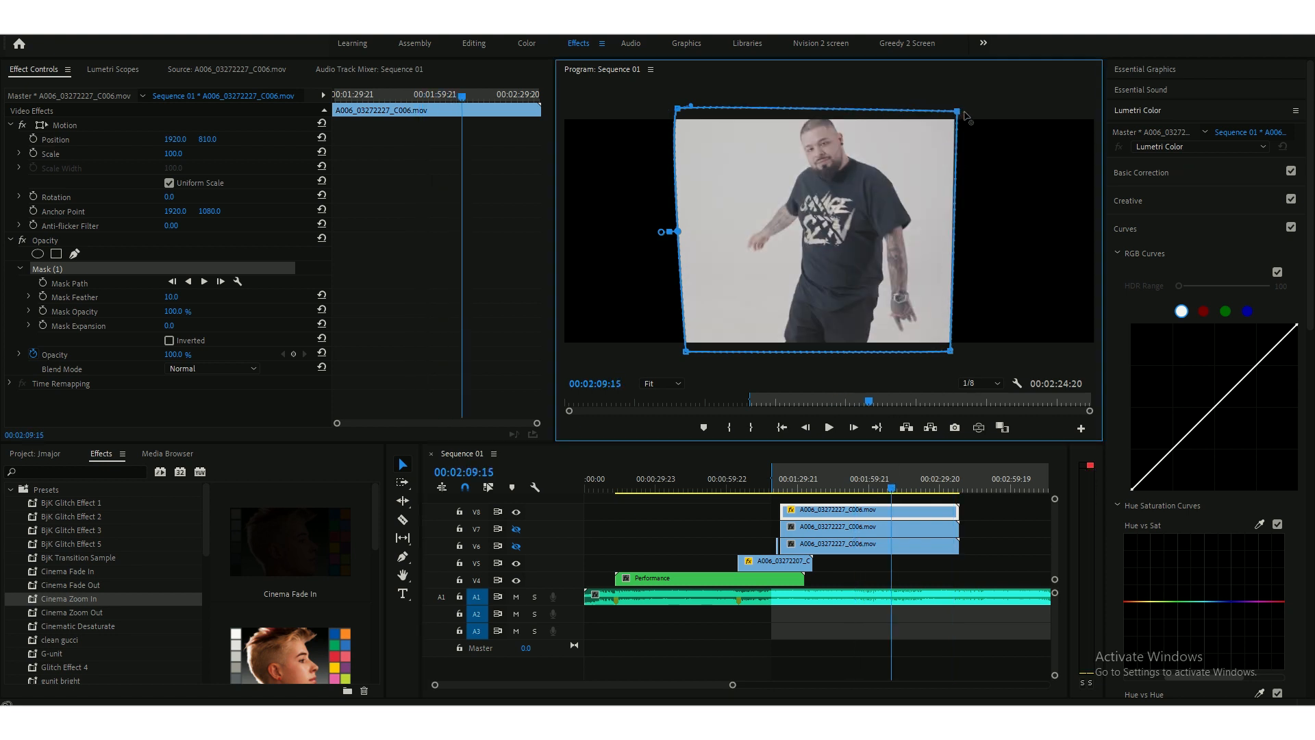
mouse_move(960, 356)
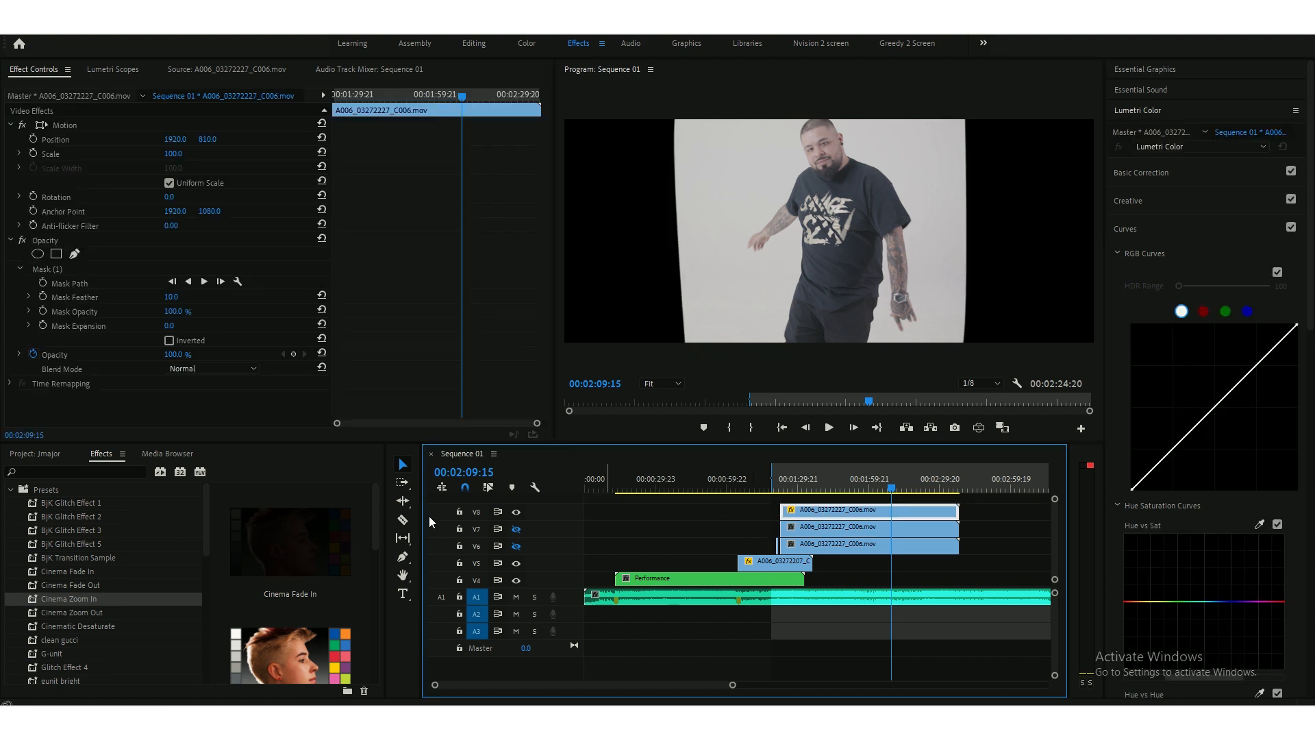
- On the middle copy, draw an opacity mask isolating the backdrop's right-edge white strip
click(515, 529)
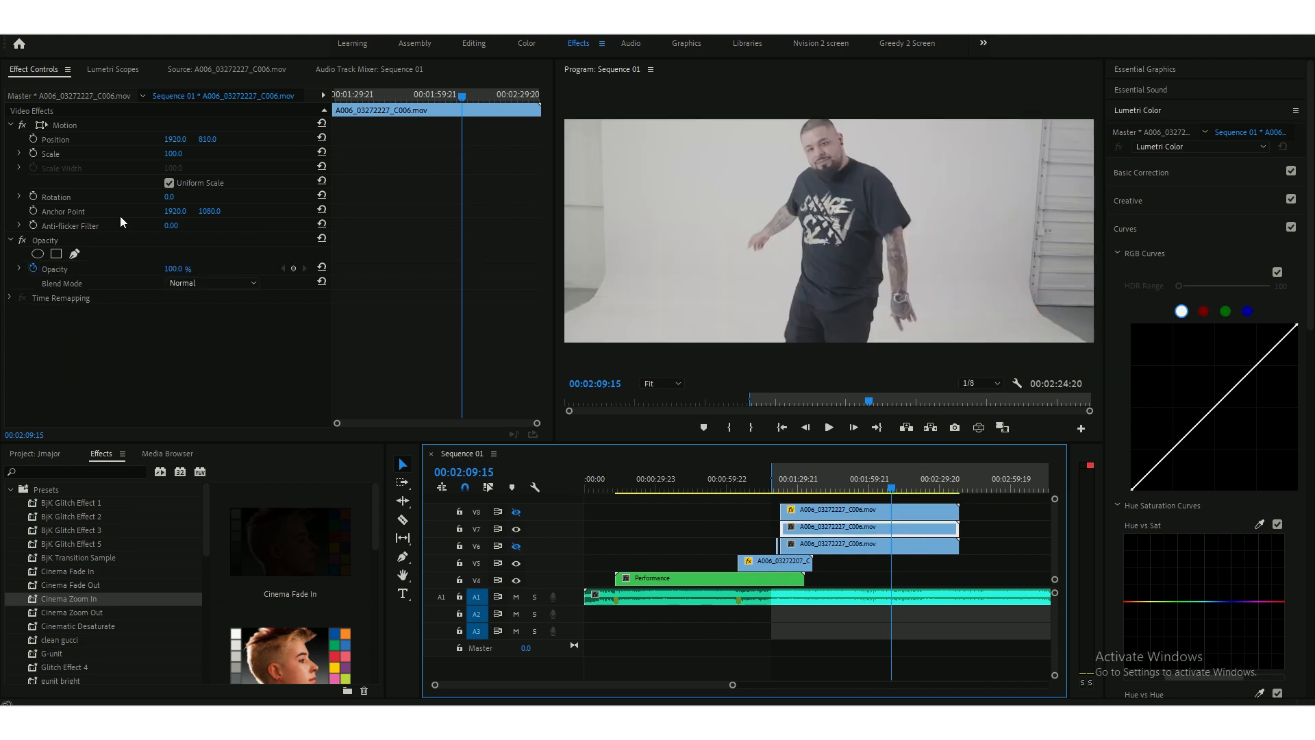
click(74, 253)
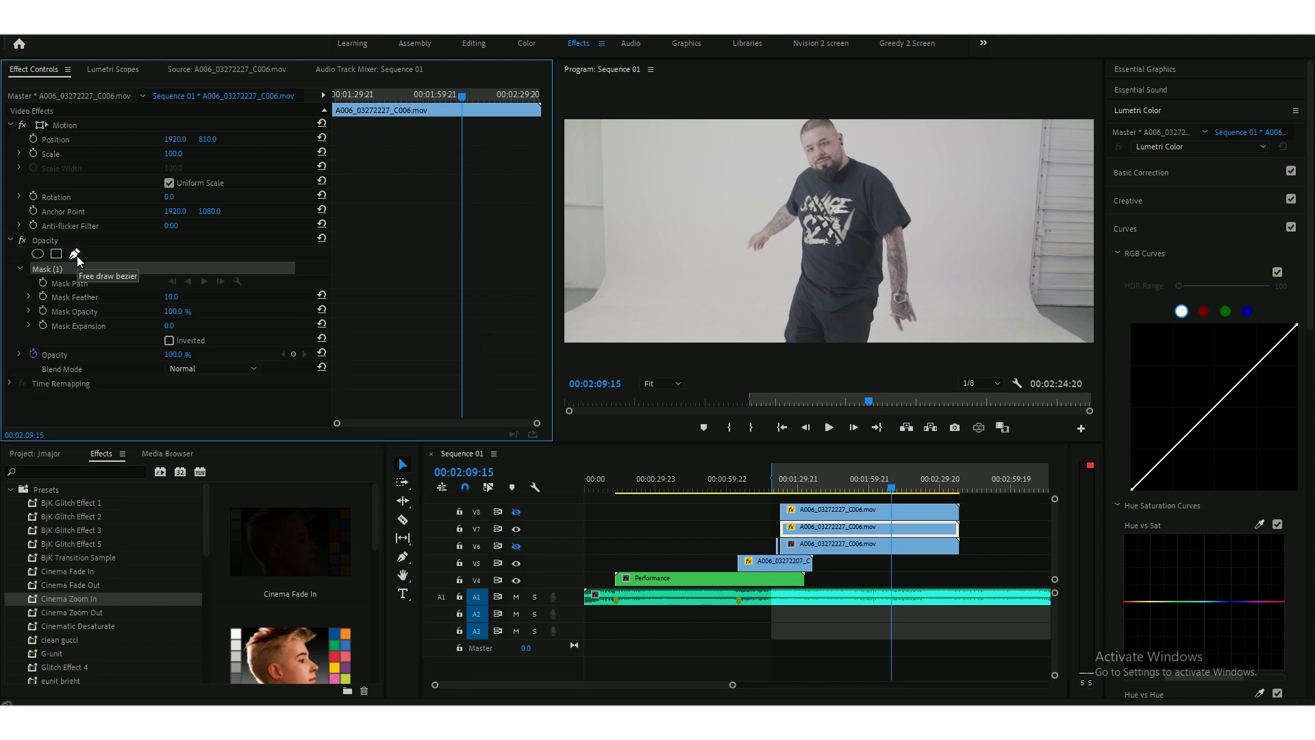
mouse_move(1034, 140)
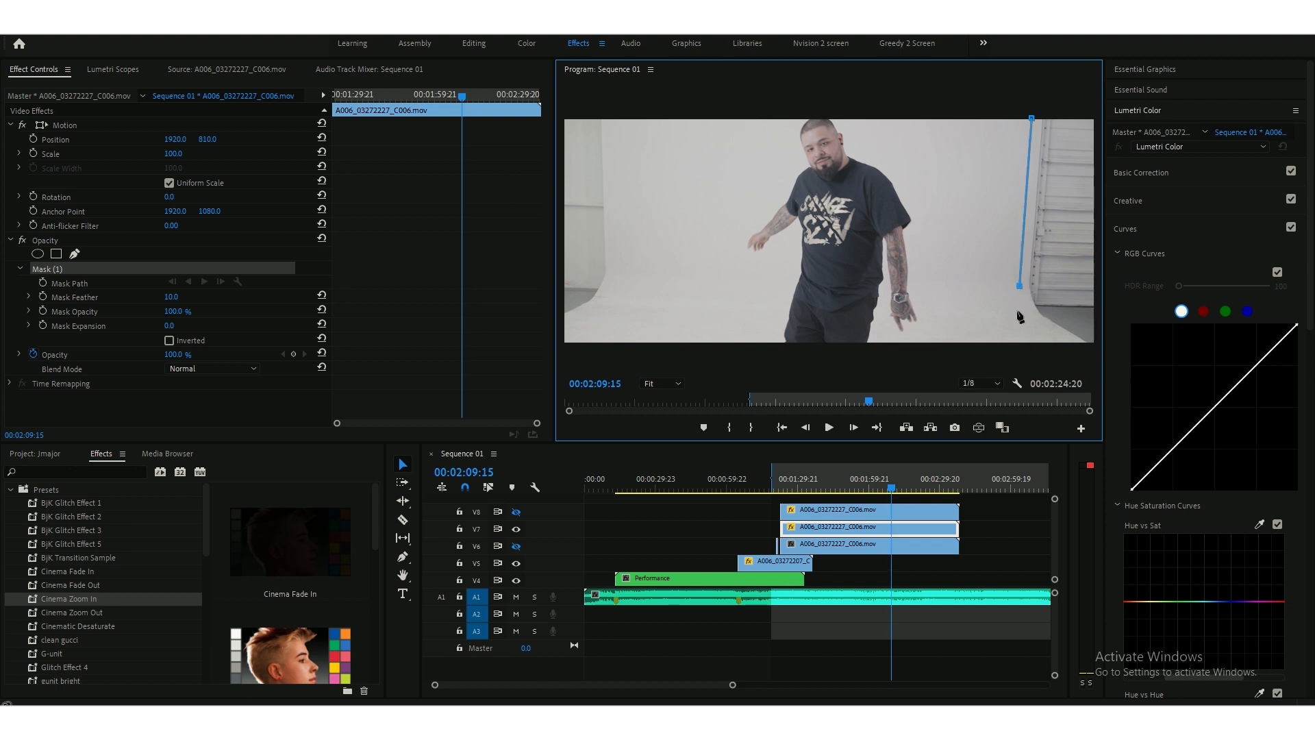
drag(1017, 308, 1050, 344)
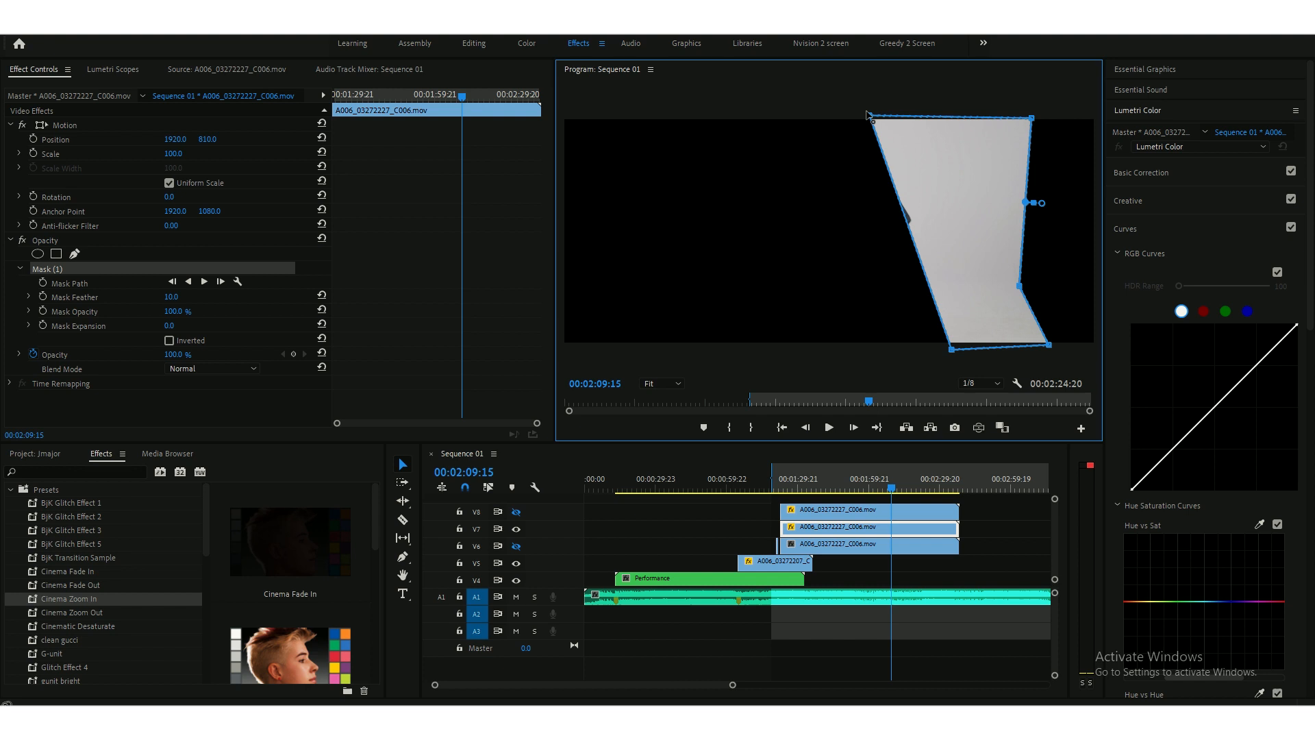
drag(869, 115, 950, 111)
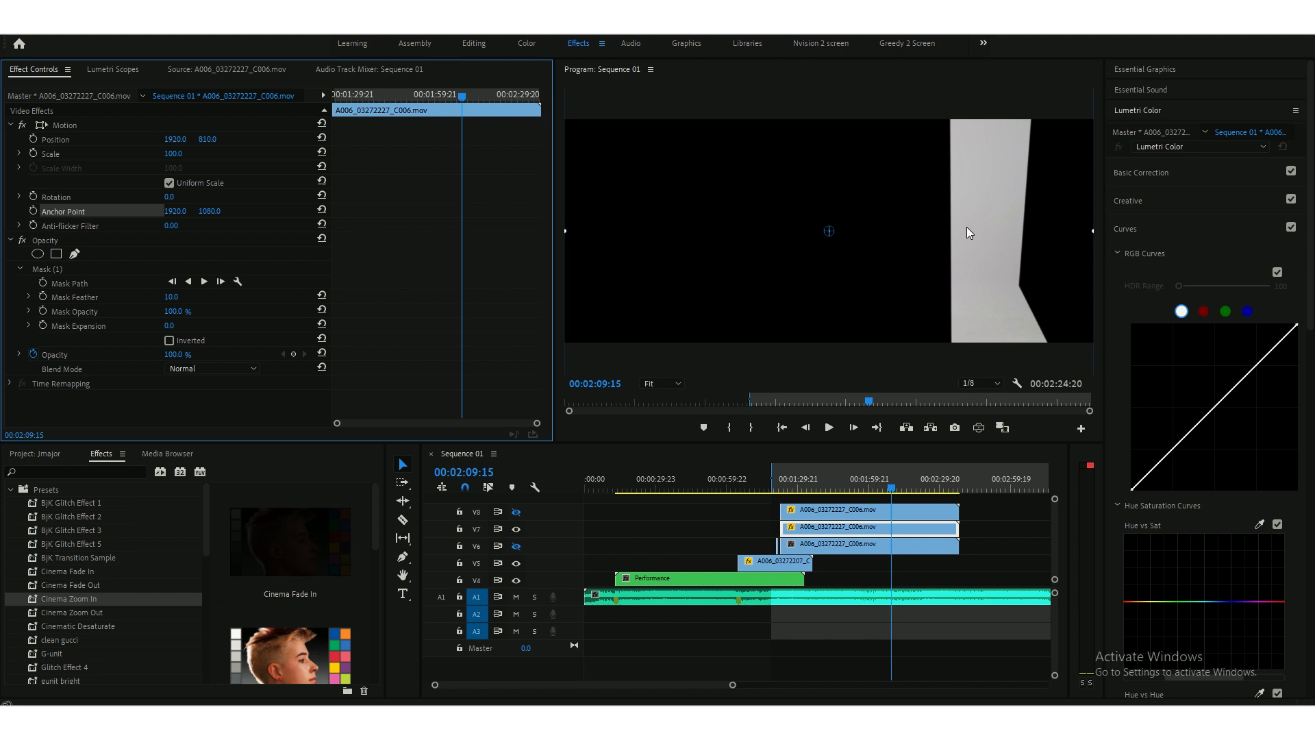
mouse_move(951, 132)
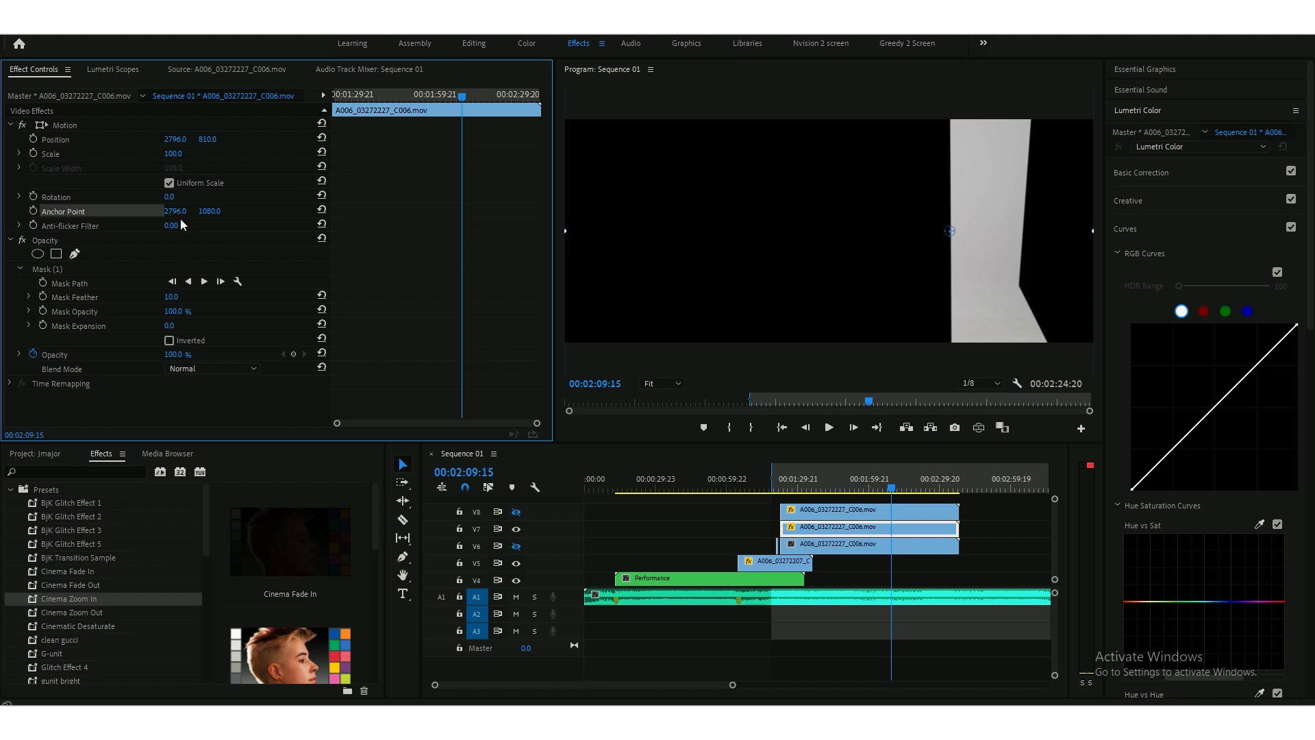
- Uncheck Uniform Scale so the right strip stretches in width only, then re-show the hidden layer
click(170, 184)
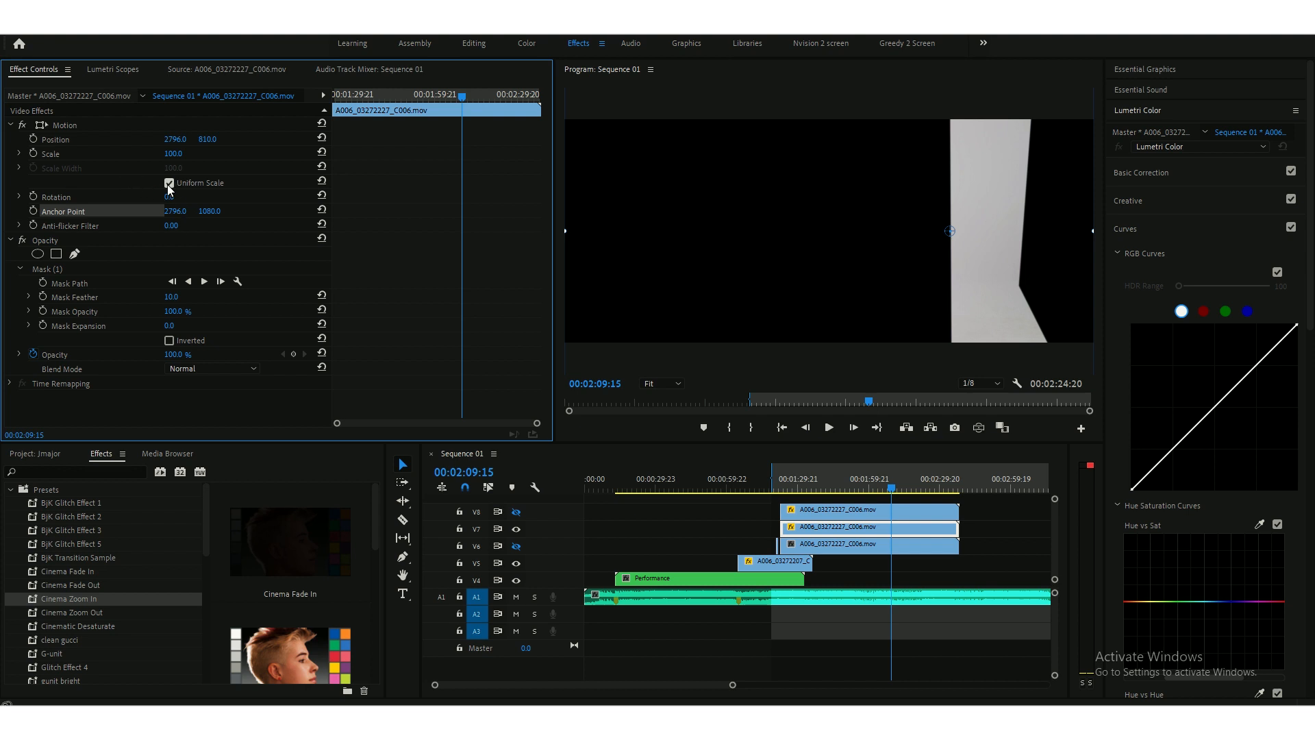
click(170, 182)
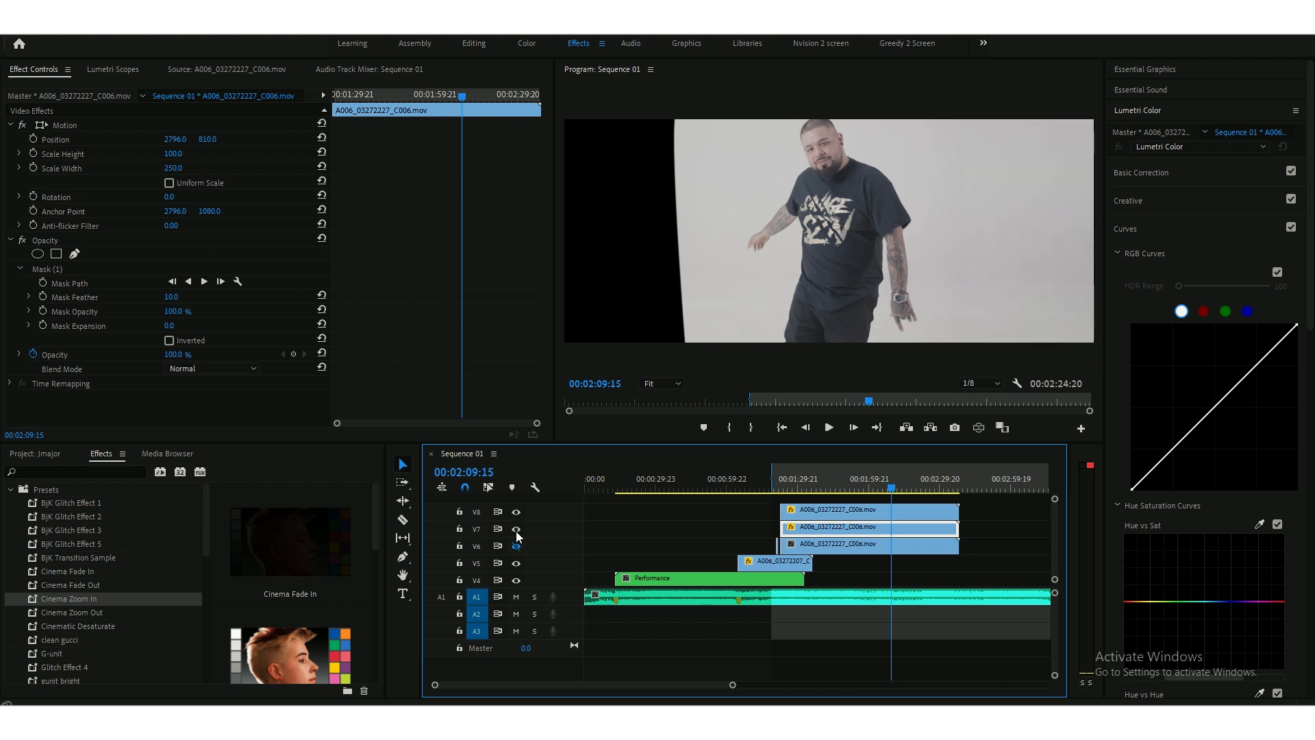
click(515, 545)
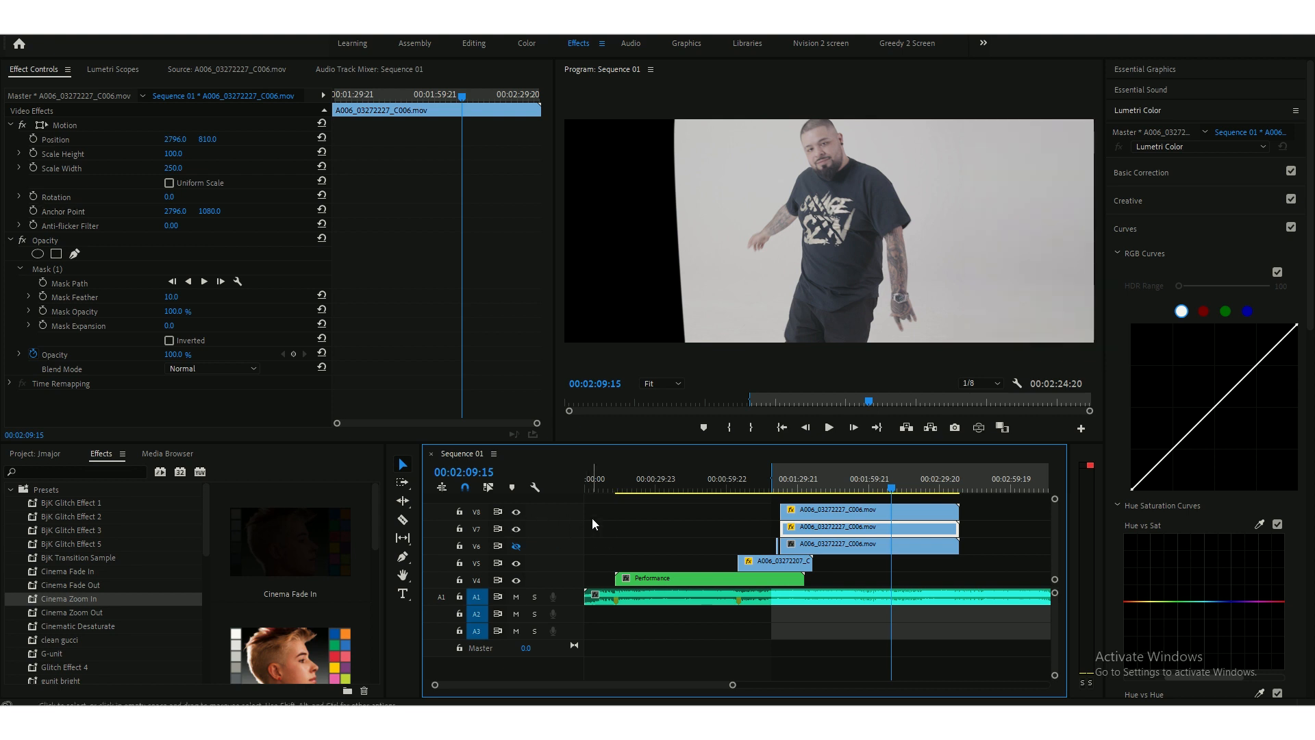
- On the remaining copy, draw an opacity mask enclosing the backdrop's left-edge white strip
click(515, 528)
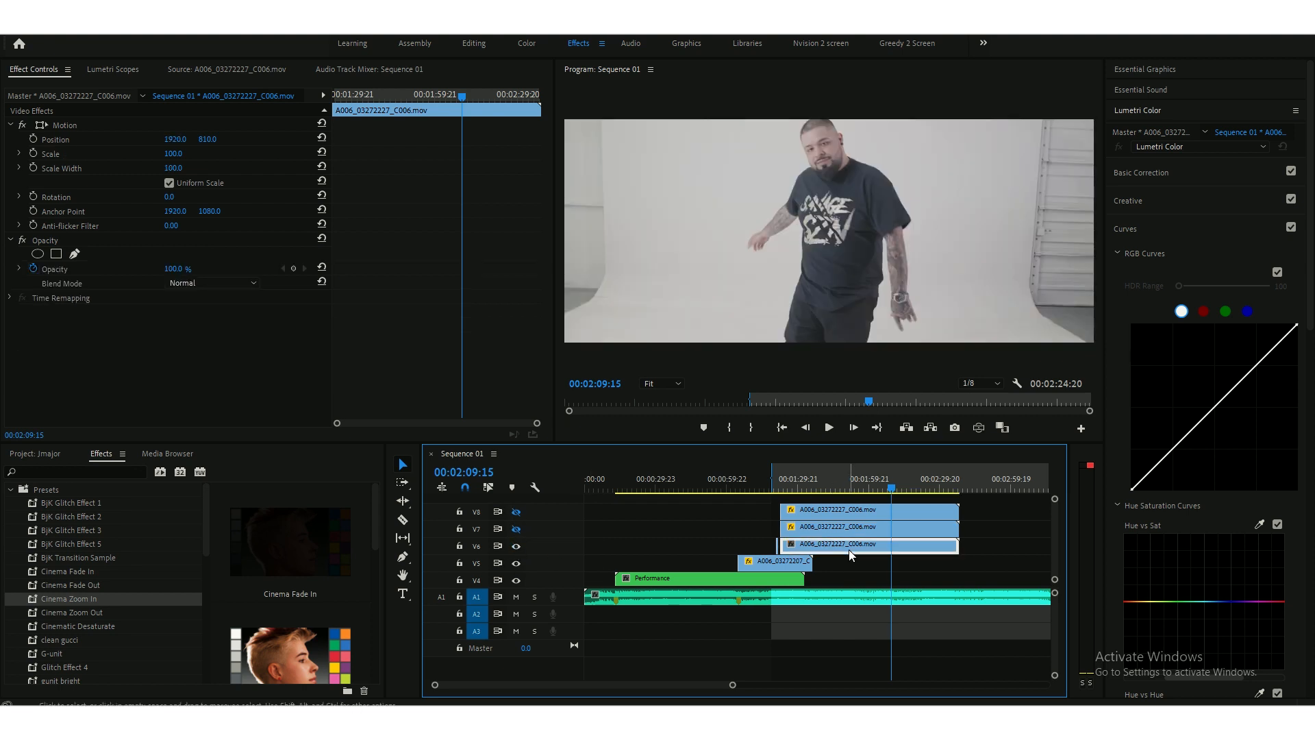
click(74, 254)
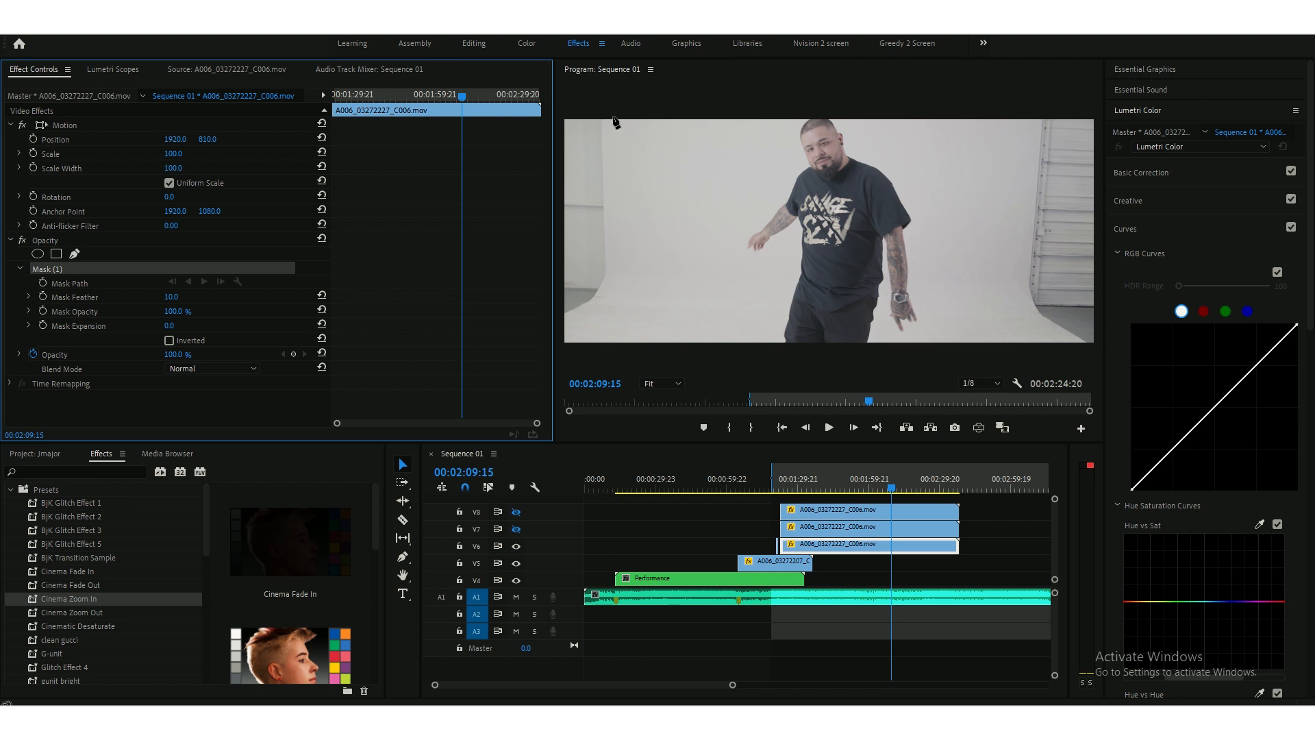
drag(611, 118, 612, 277)
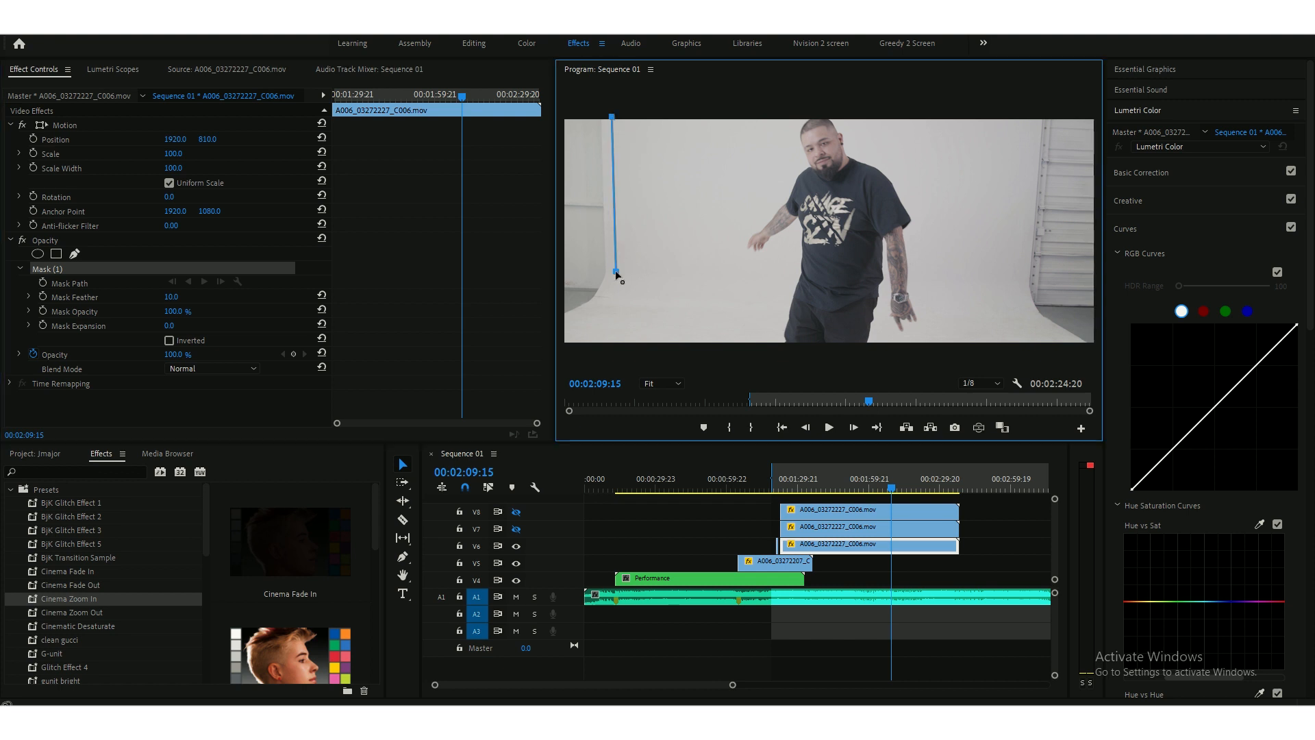
drag(615, 275, 572, 347)
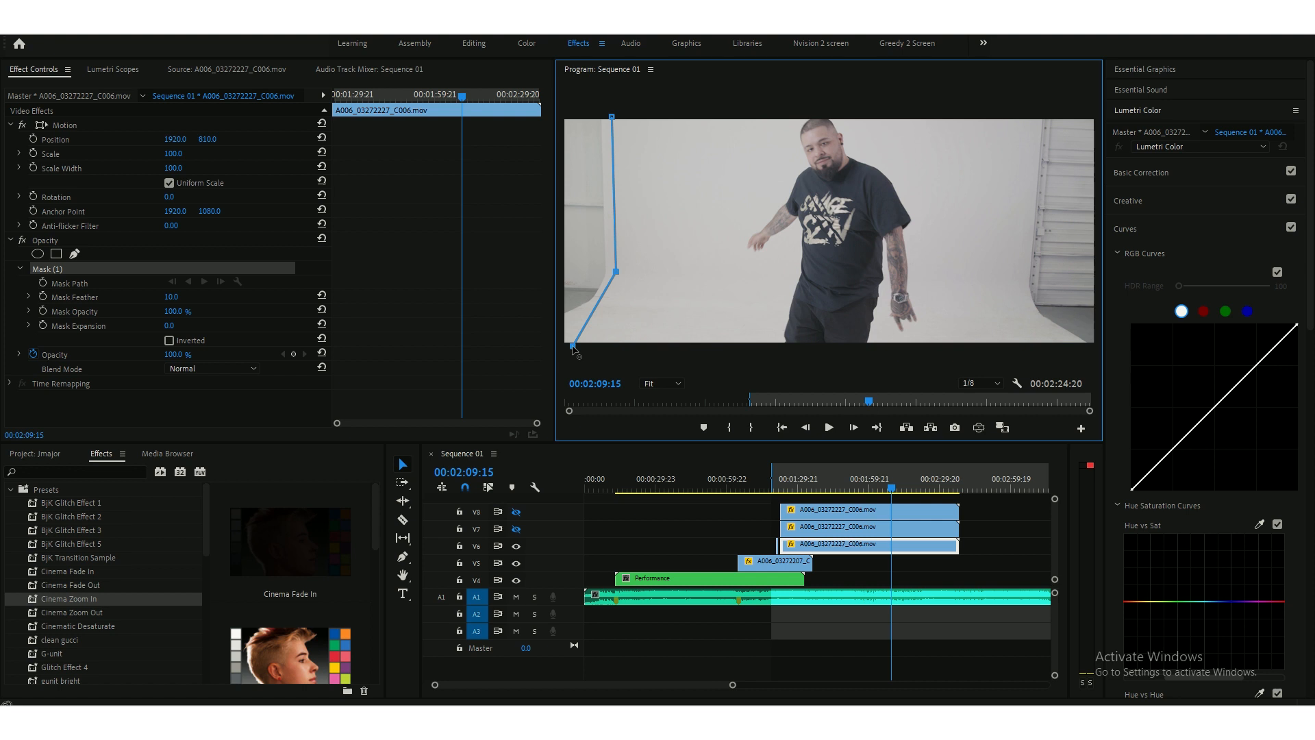
drag(574, 350, 680, 346)
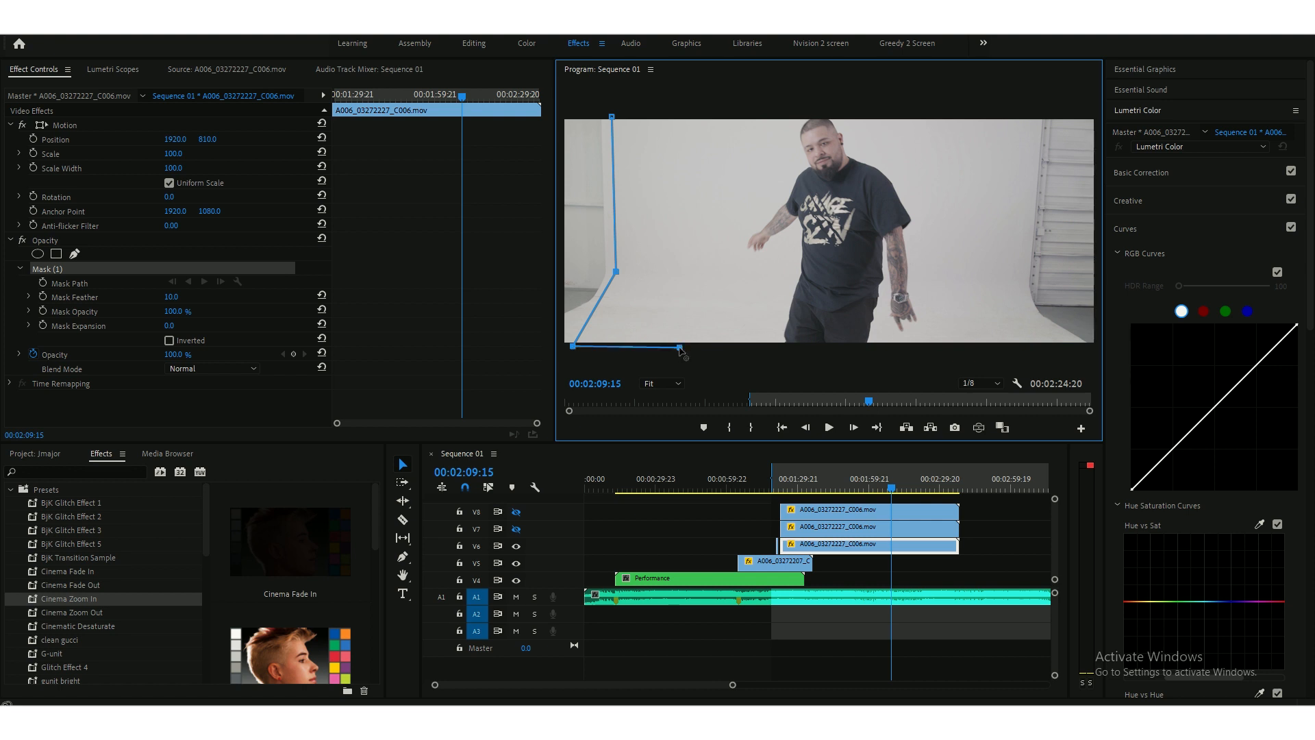
drag(684, 351, 678, 109)
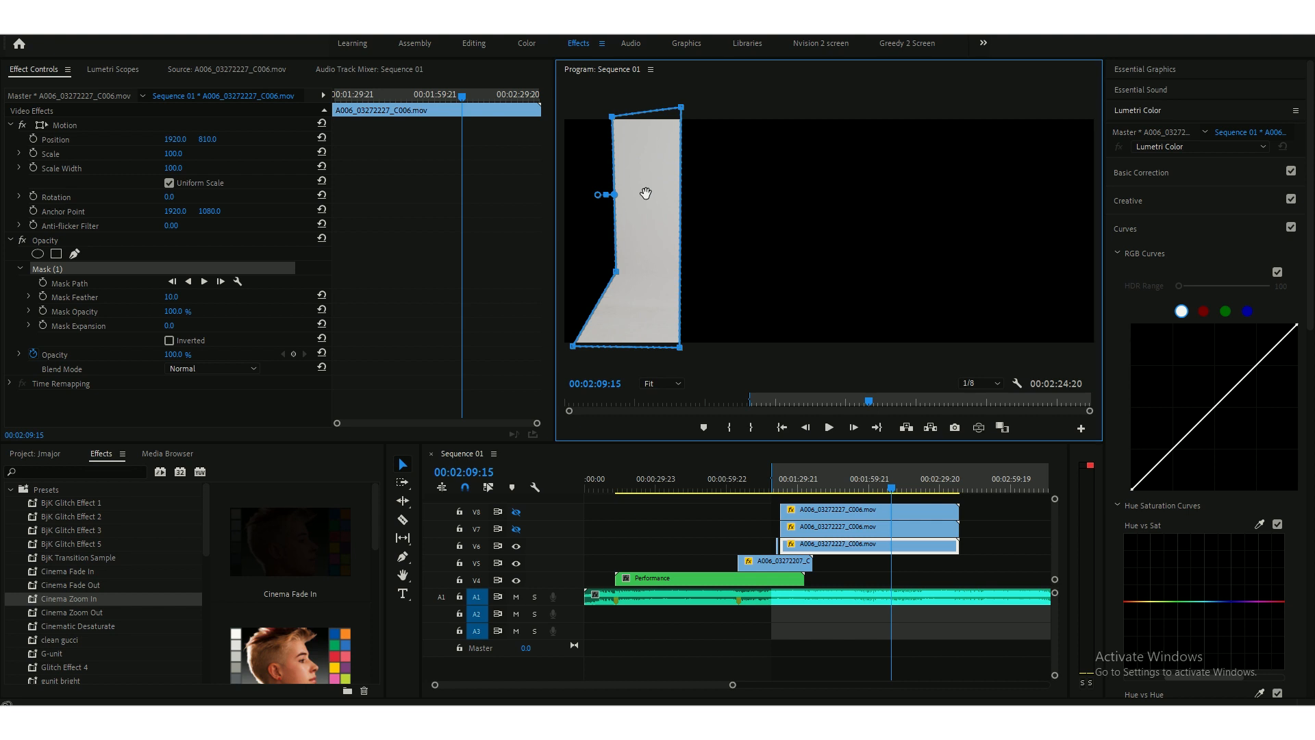
mouse_move(206, 171)
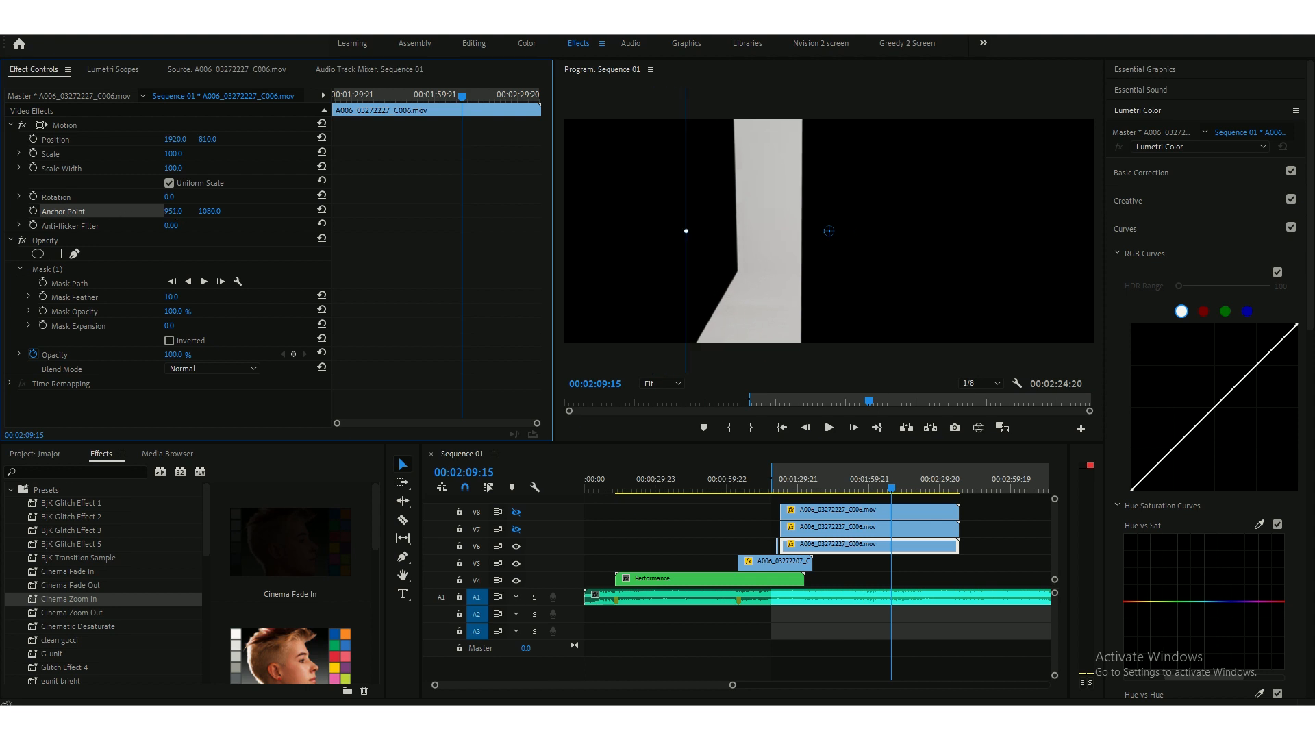
- Shift the left strip's anchor X toward 640 at its edge and re-enable the top backdrop layer
drag(174, 211, 151, 211)
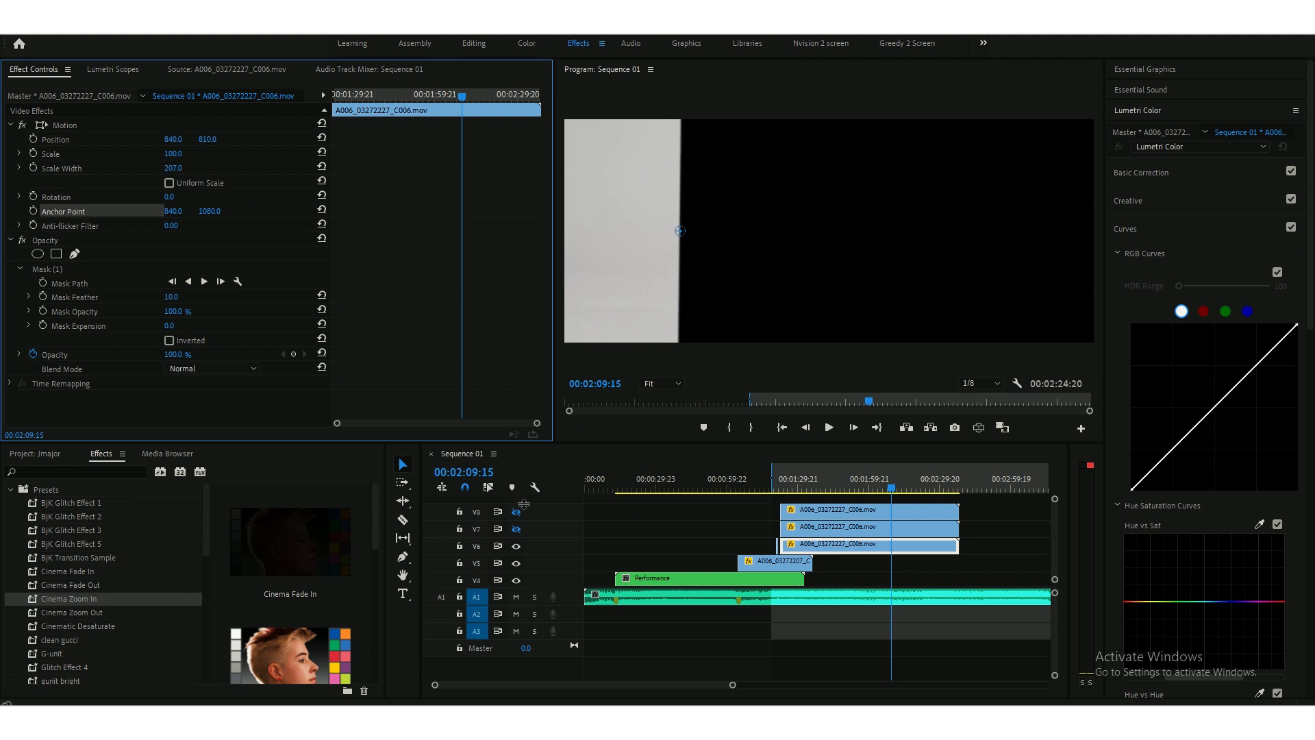
click(515, 513)
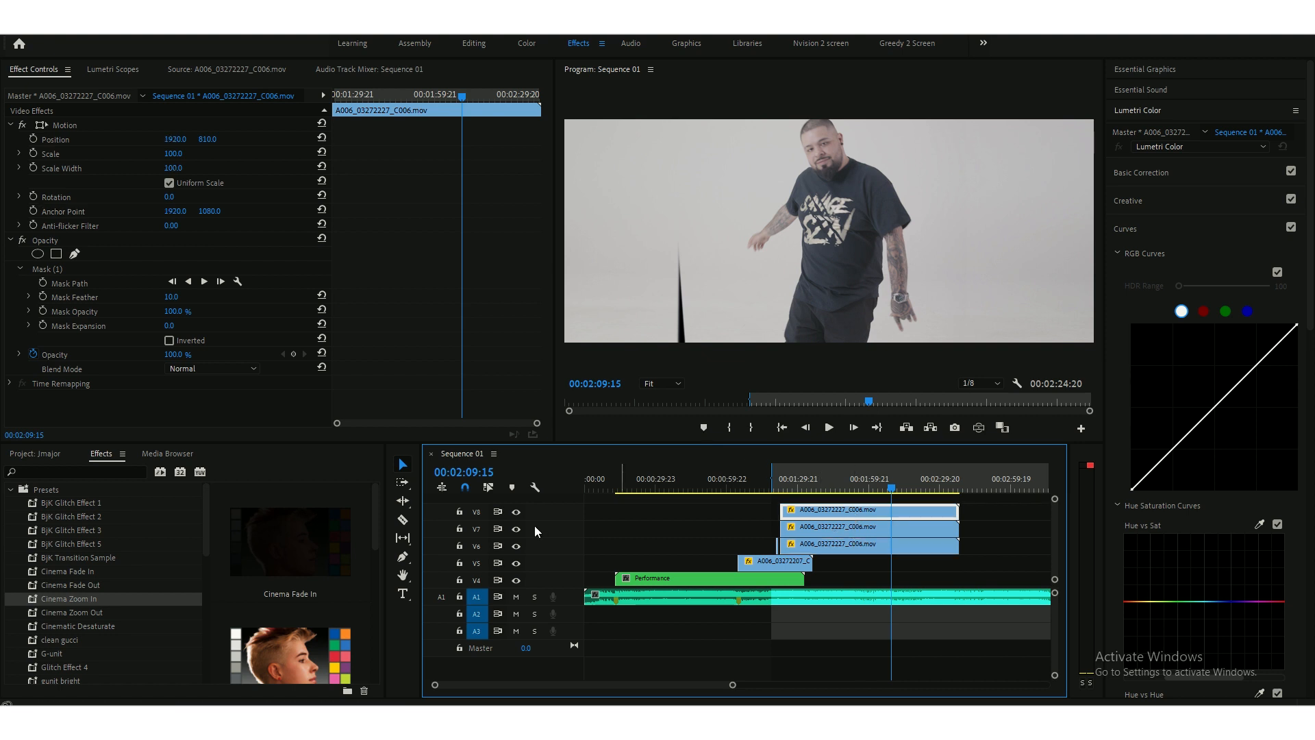
- Toggle the backdrop layers visible and select the middle clip to review the full white composite
click(37, 269)
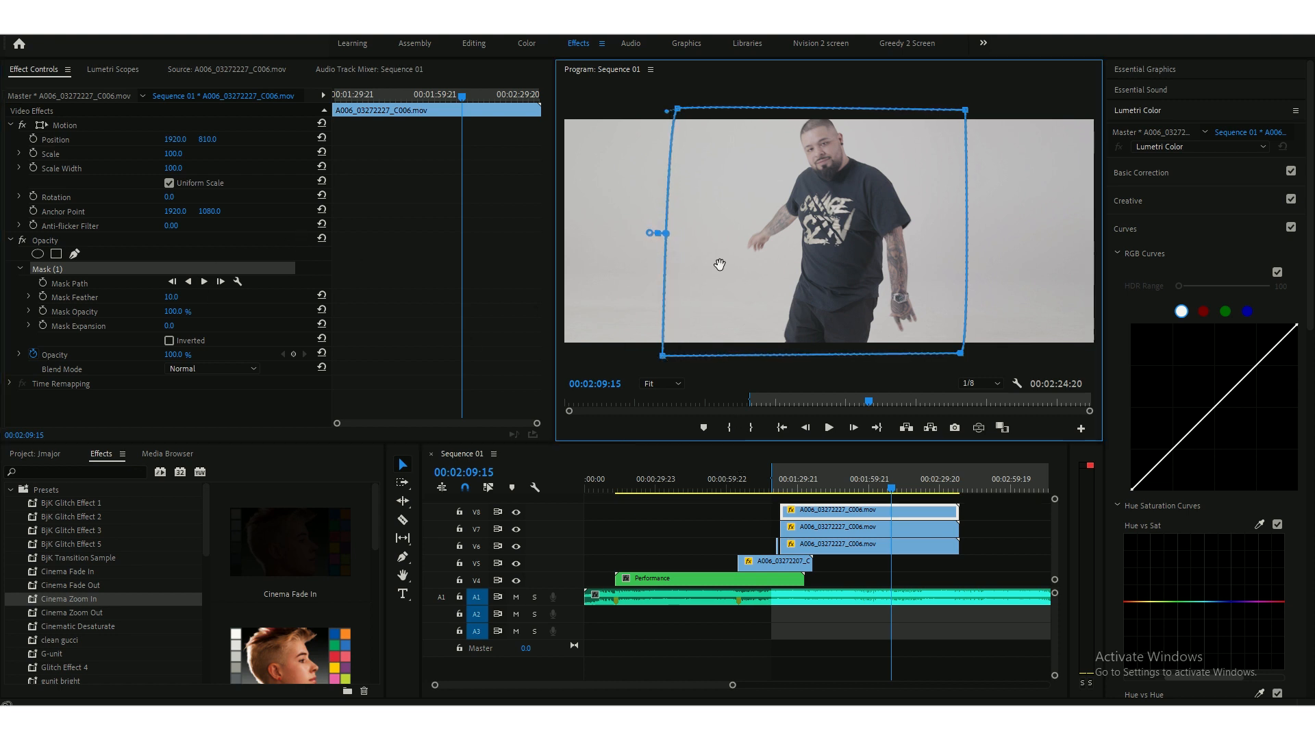
click(515, 529)
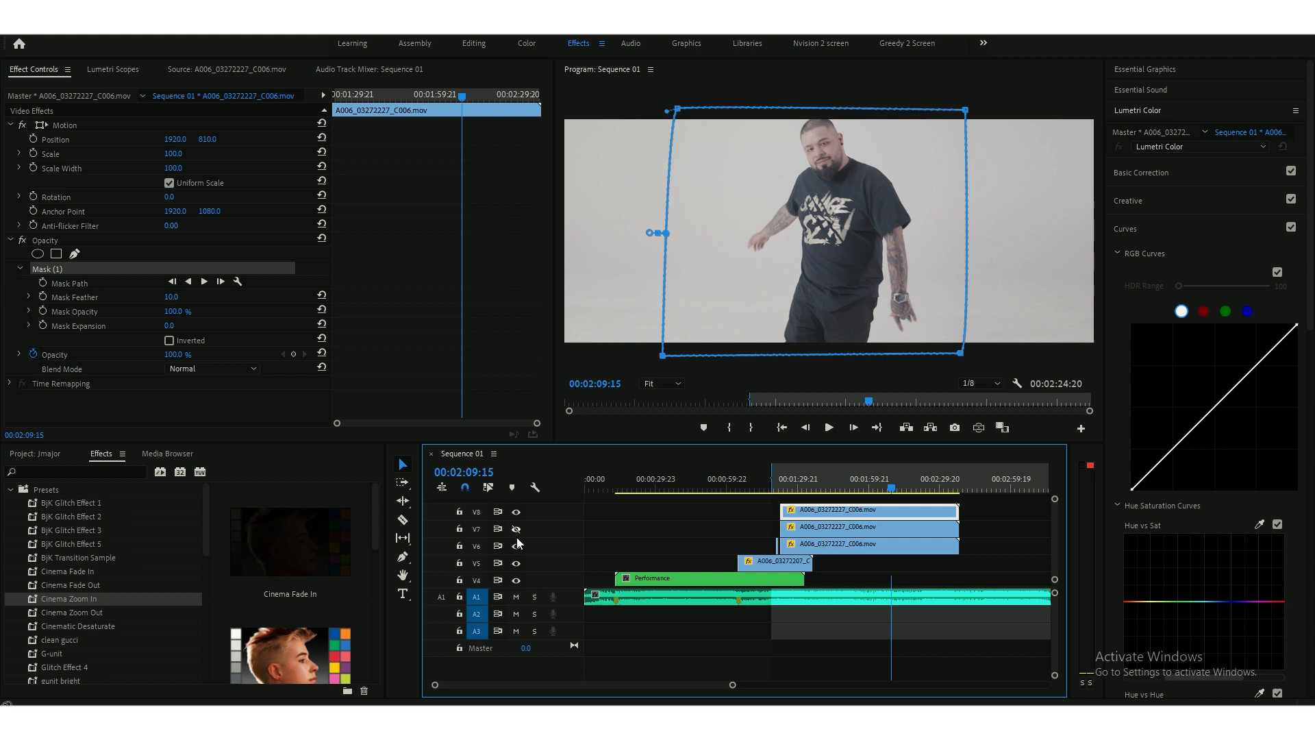